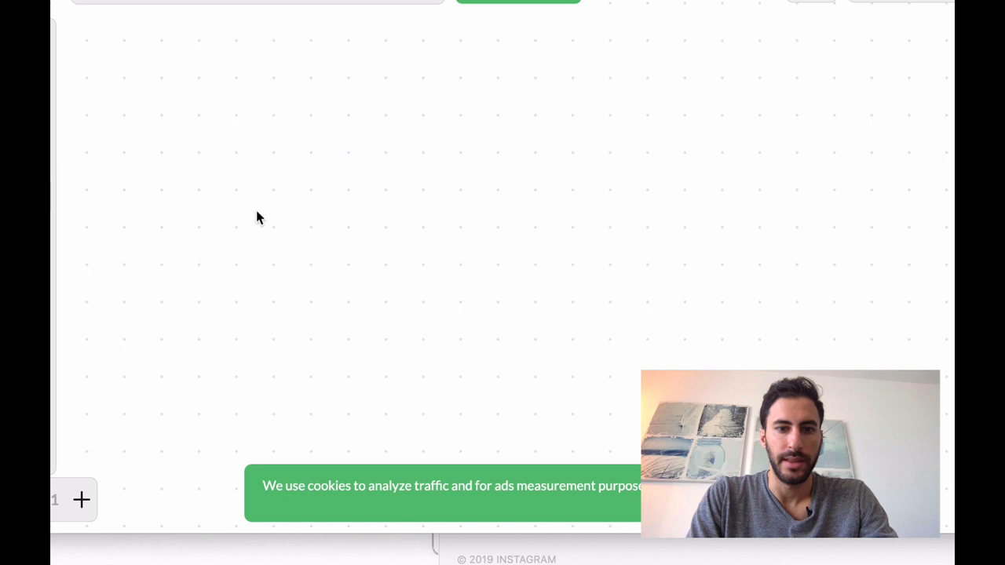
mouse_move(198, 161)
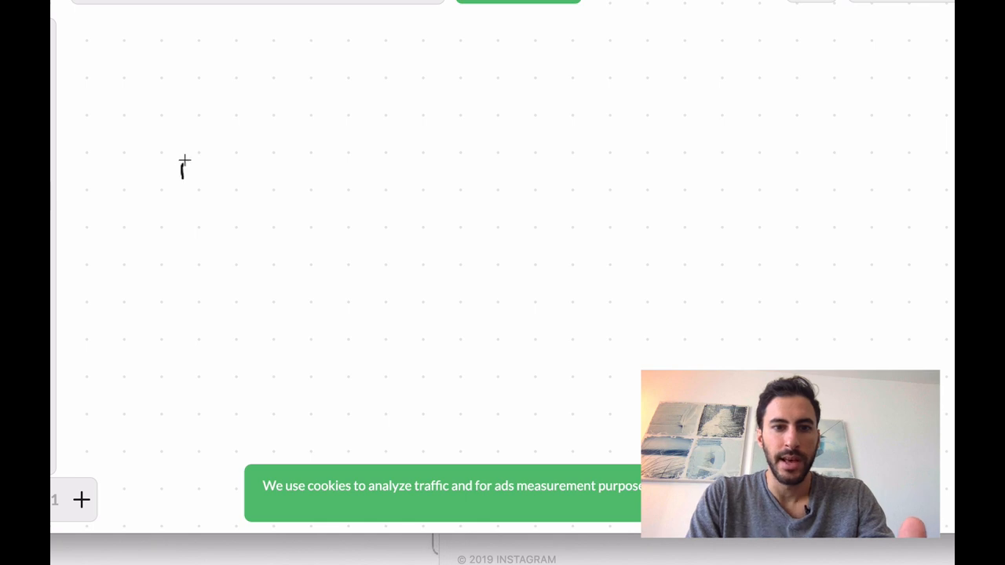
Hand-draw the numerals 1 and 2 side by side on the board.
drag(185, 161, 218, 208)
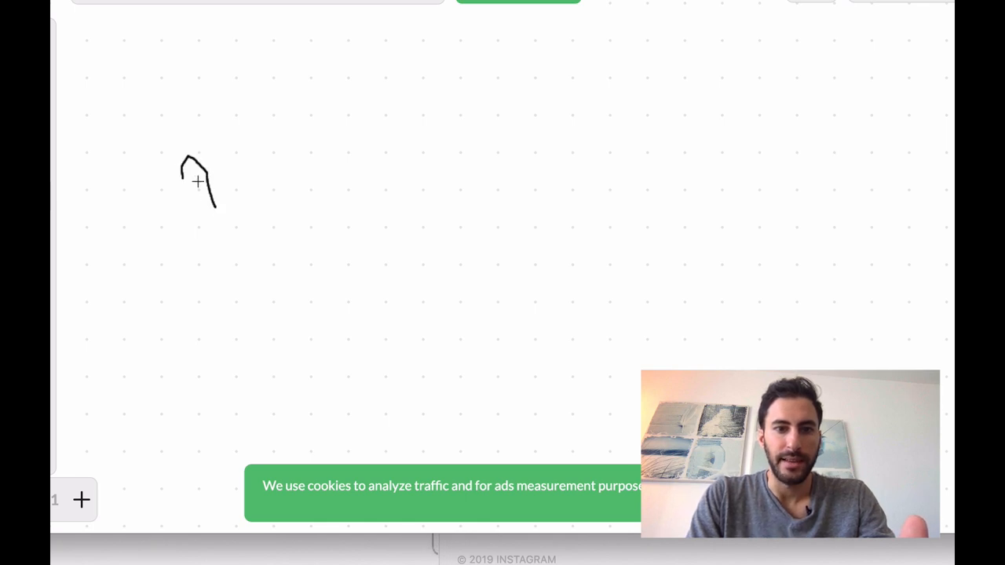
drag(259, 157, 310, 204)
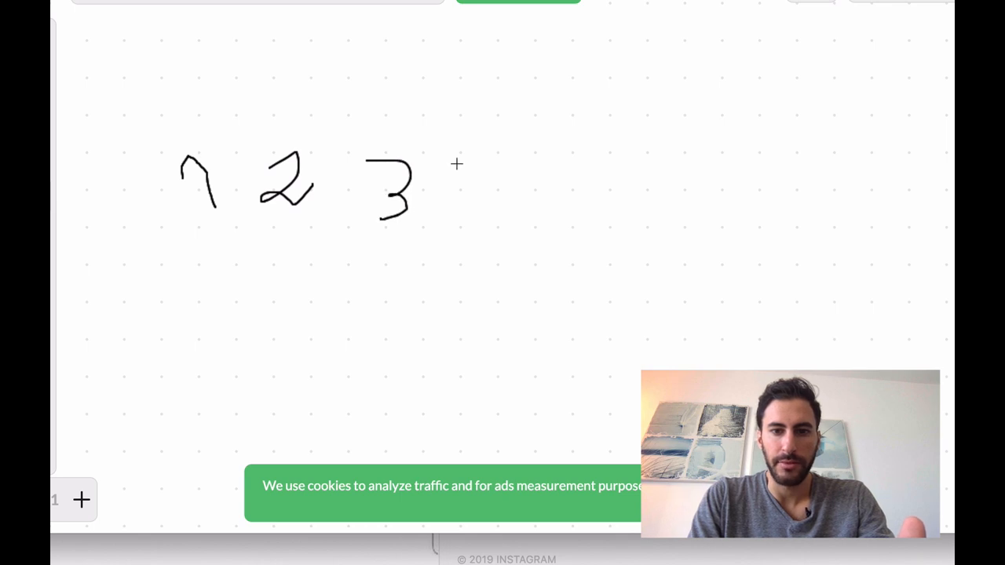
mouse_move(261, 153)
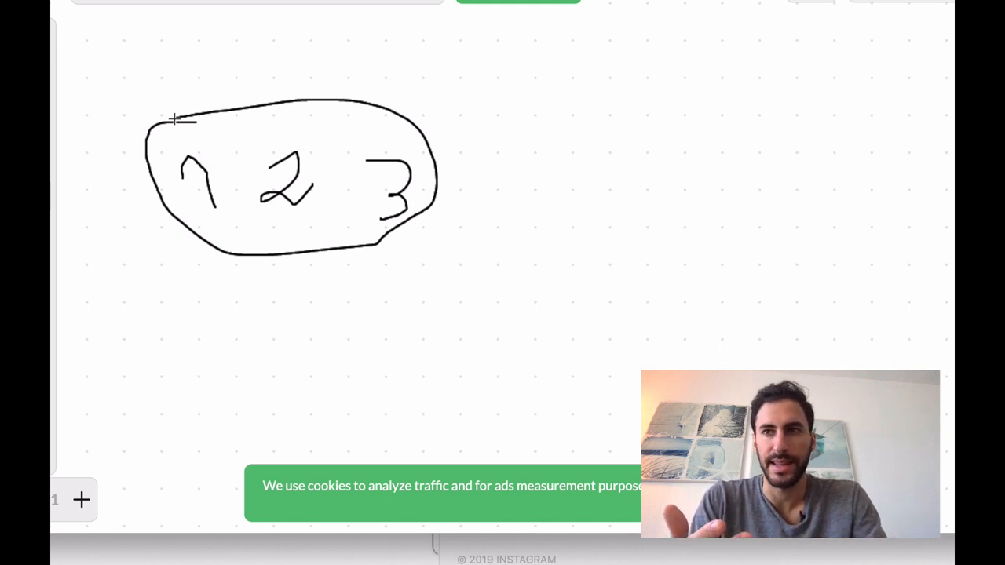
mouse_move(91, 71)
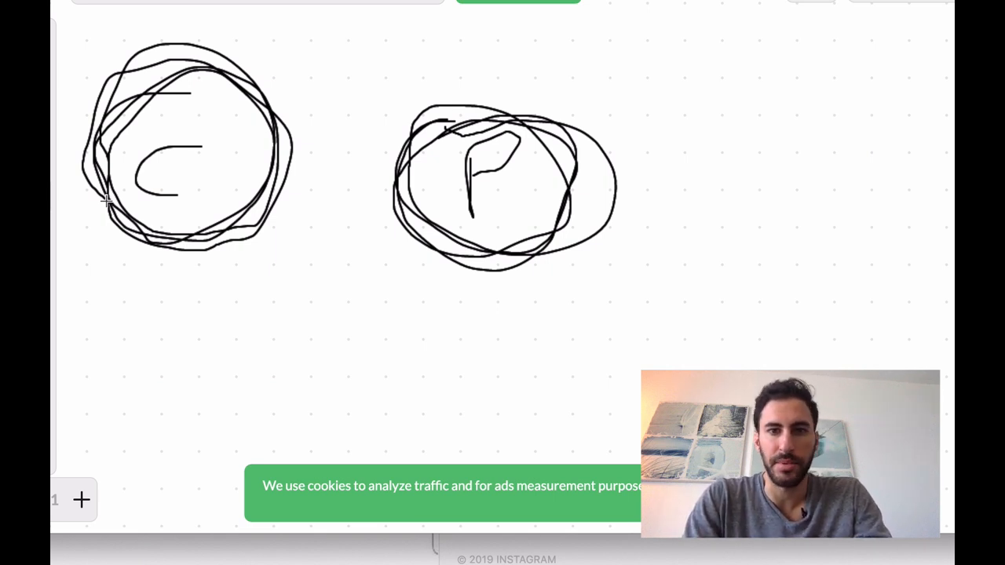
mouse_move(212, 71)
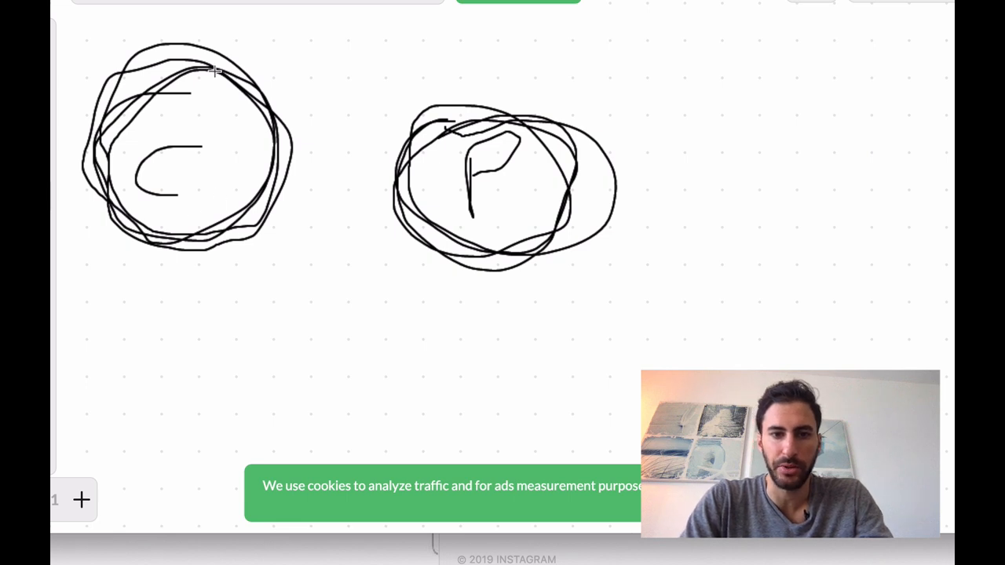
mouse_move(448, 119)
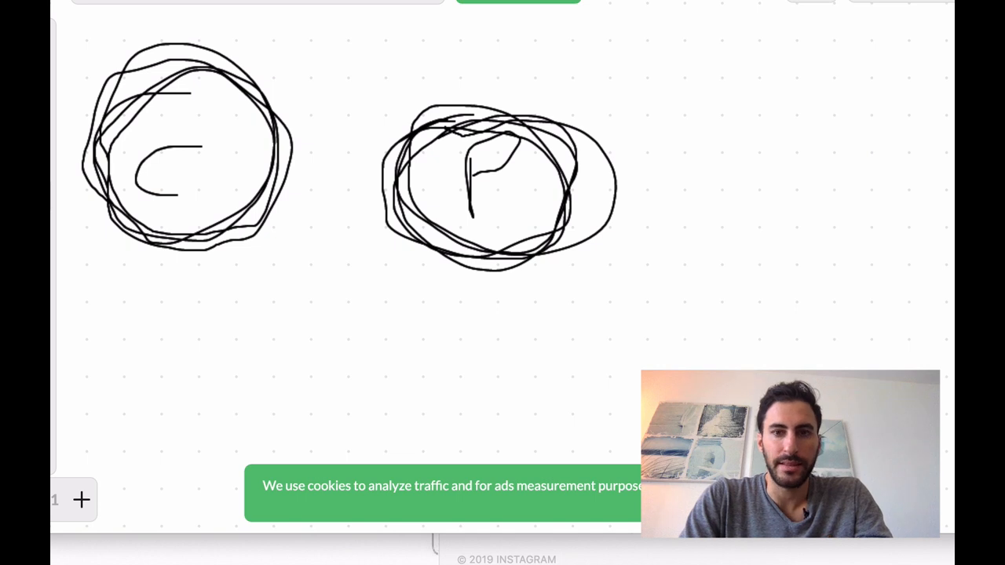
mouse_move(499, 122)
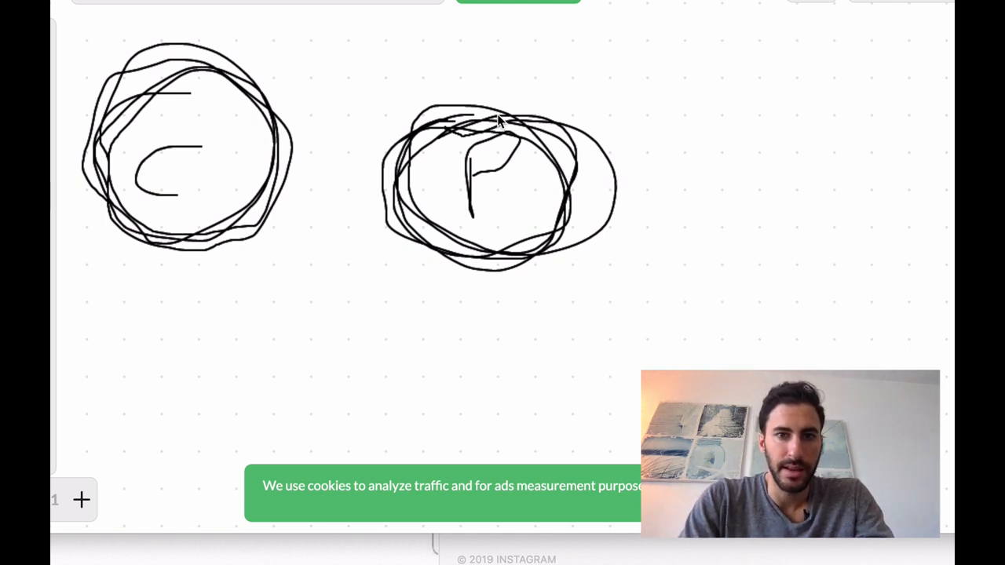
mouse_move(259, 336)
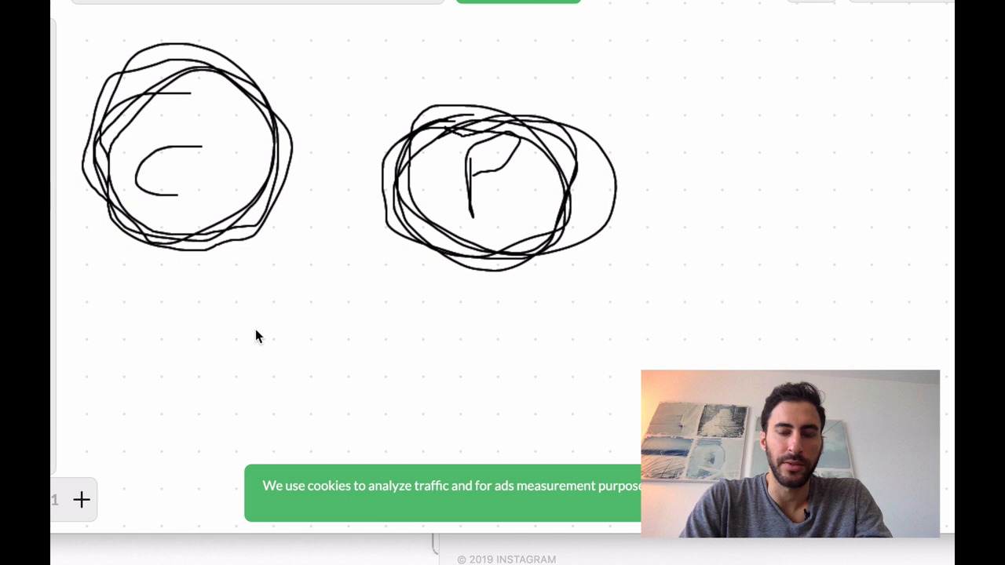
mouse_move(260, 340)
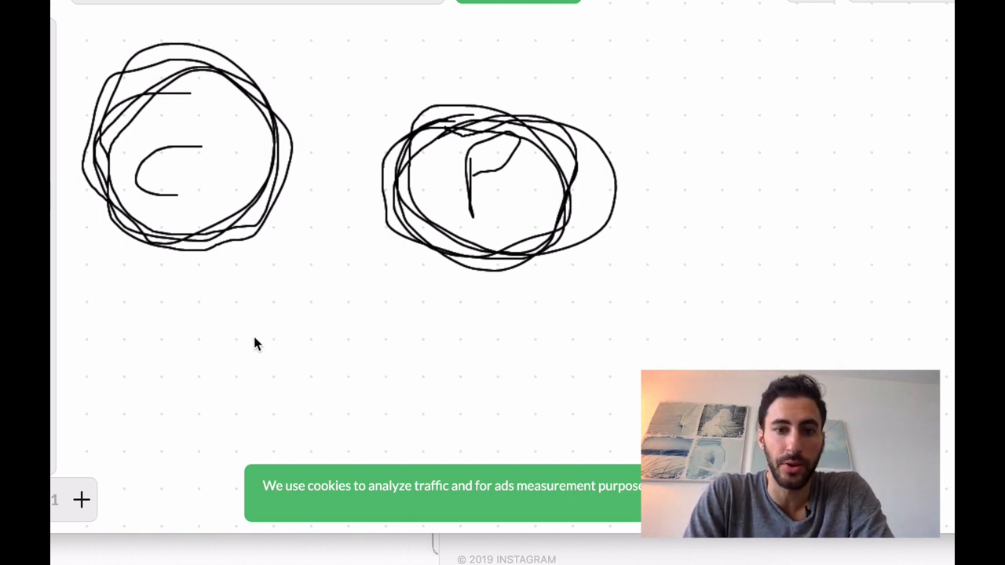
mouse_move(551, 344)
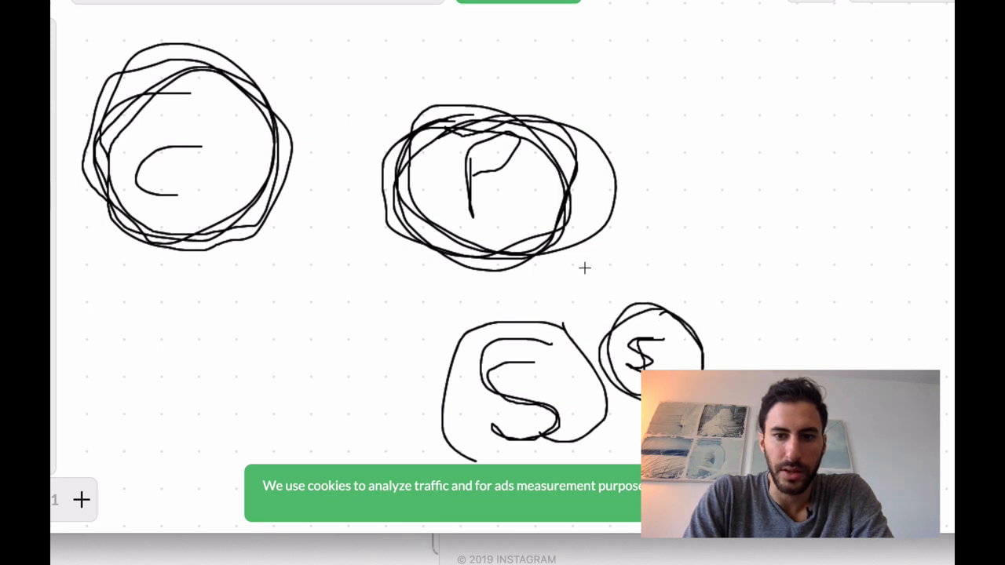
Sketch a circled S below the circled P.
drag(585, 255, 640, 315)
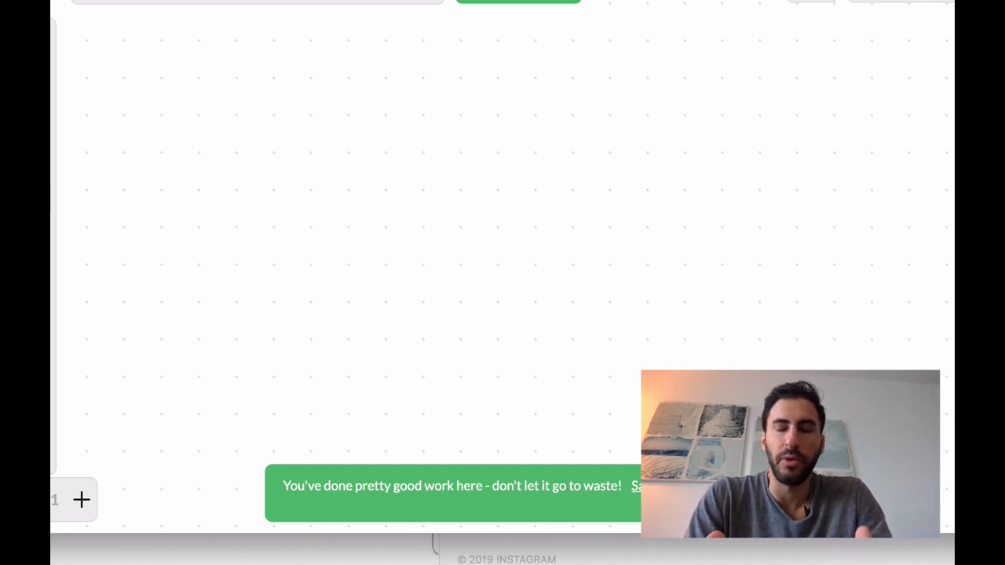
mouse_move(163, 333)
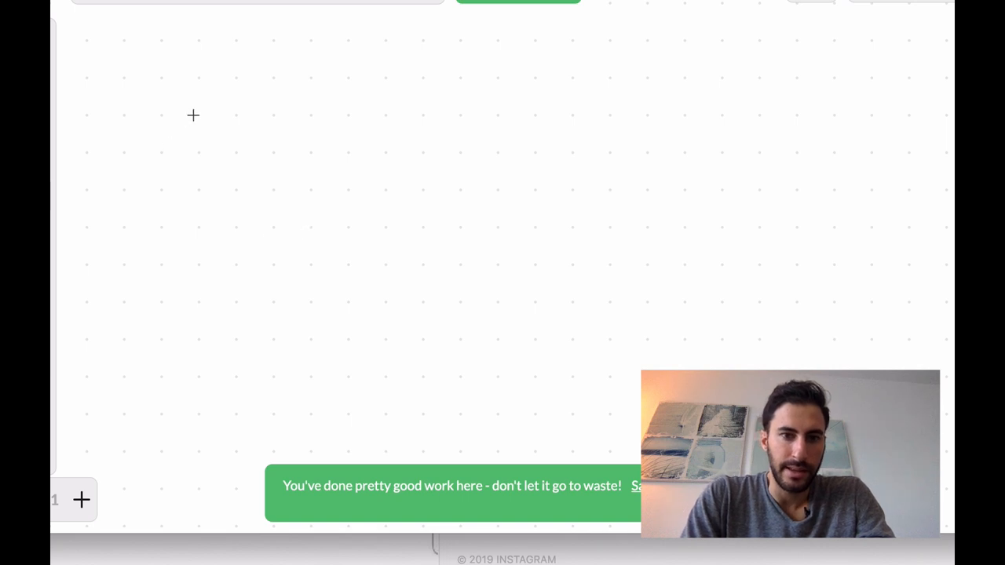
mouse_move(233, 117)
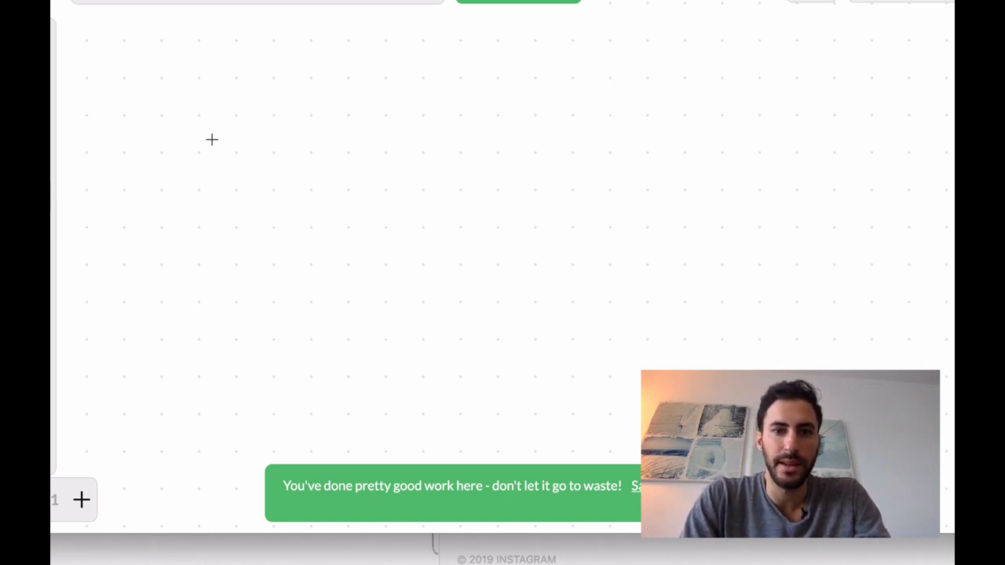
mouse_move(131, 136)
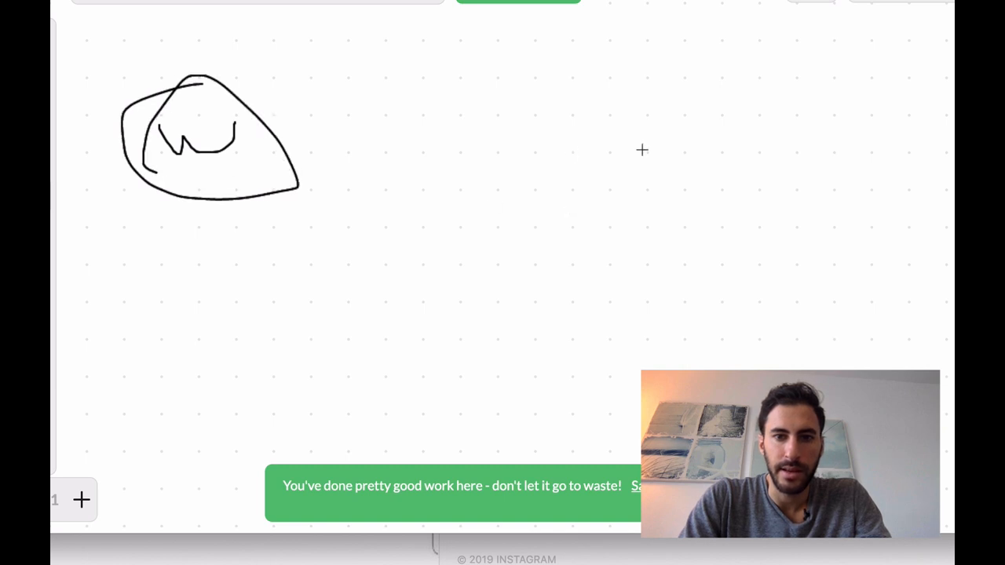
Draw a circled S at the right, joined to the W by a long horizontal line.
drag(777, 130, 774, 185)
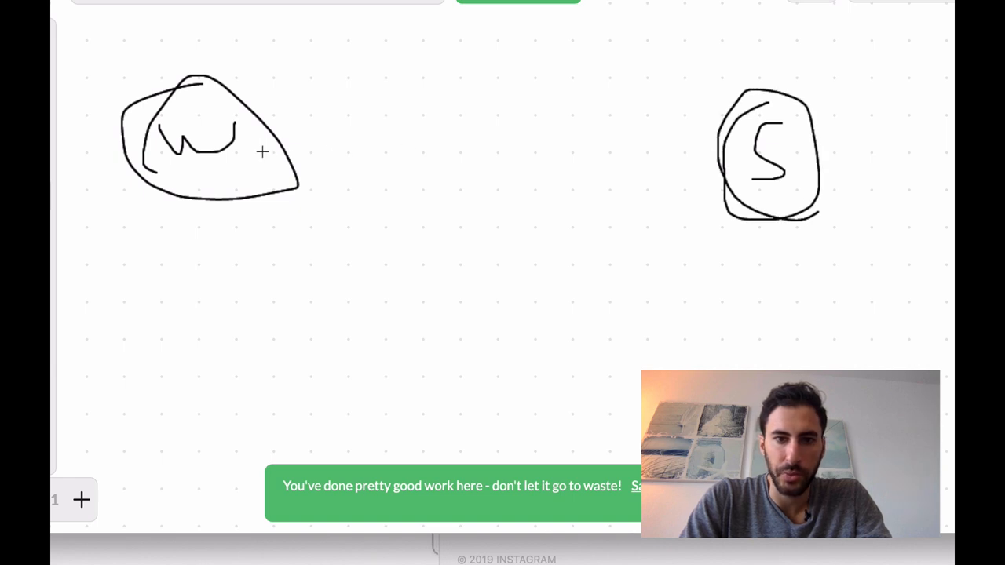
drag(263, 152, 739, 157)
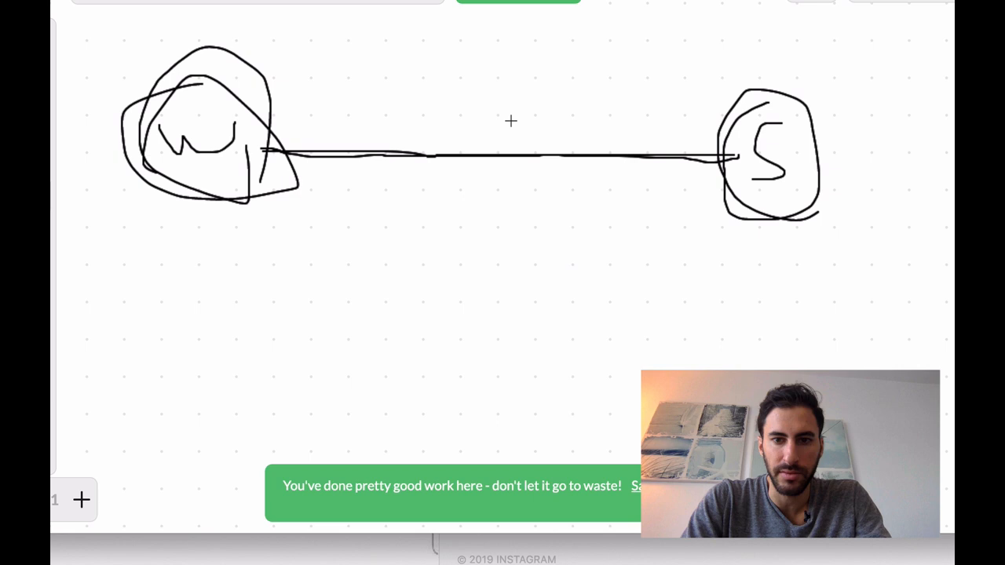
mouse_move(715, 168)
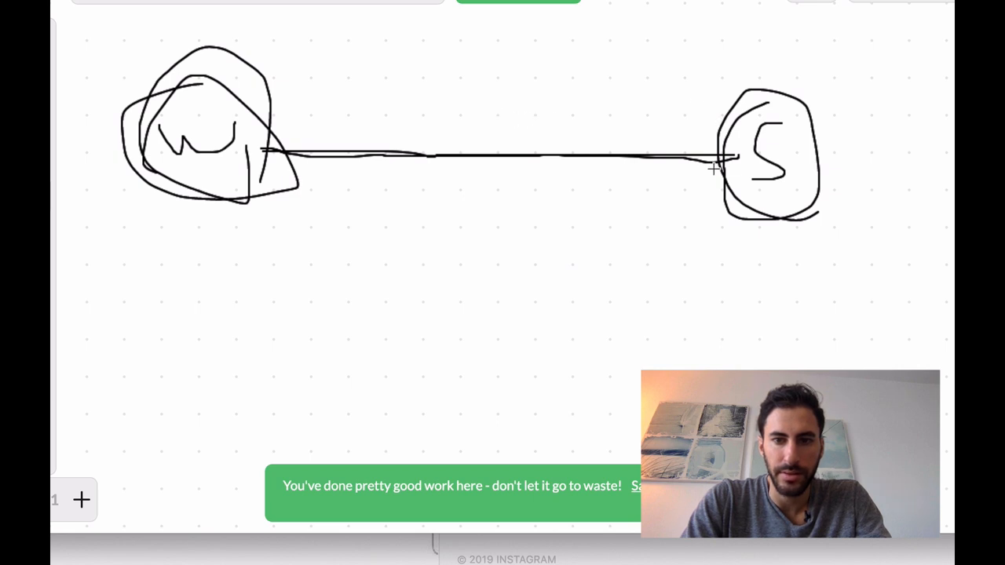
mouse_move(827, 136)
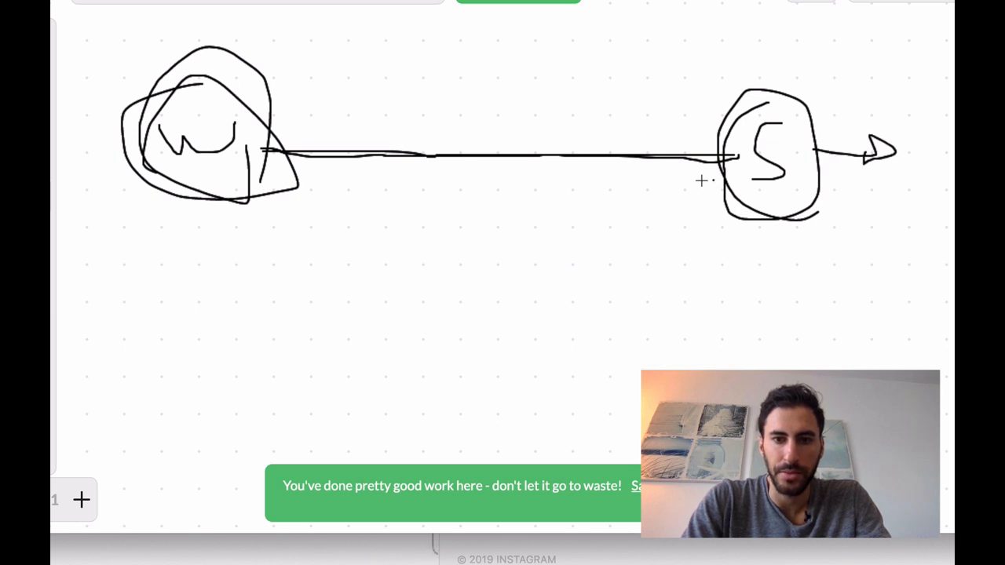
mouse_move(306, 203)
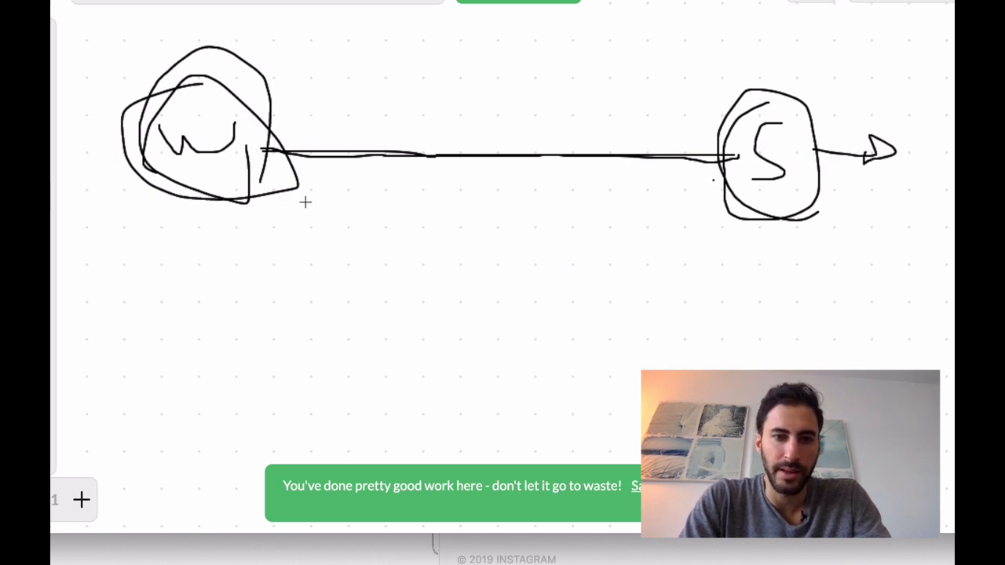
mouse_move(373, 206)
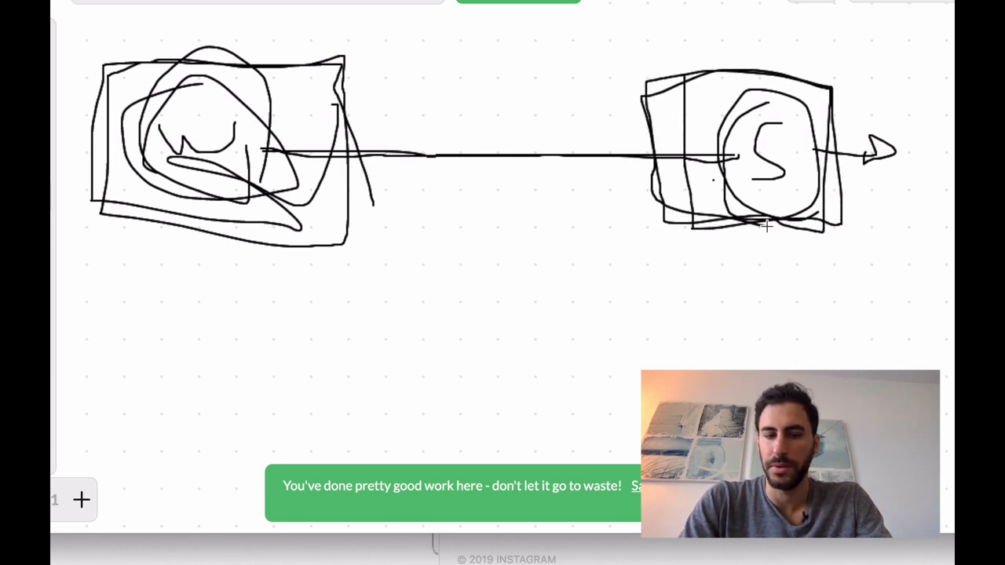
mouse_move(166, 260)
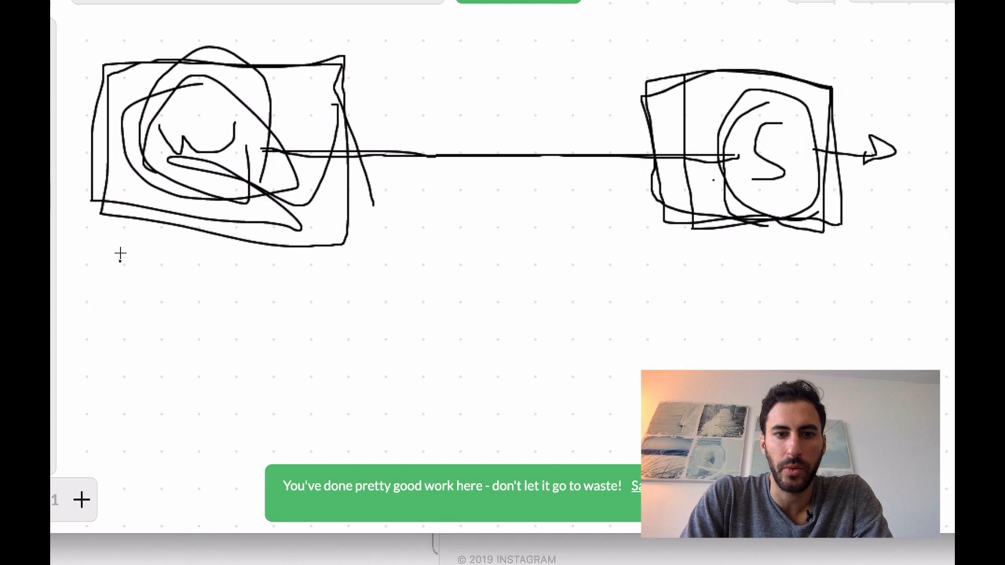
Handwrite MVG under the boxed W and loop circles around it.
text(MV)
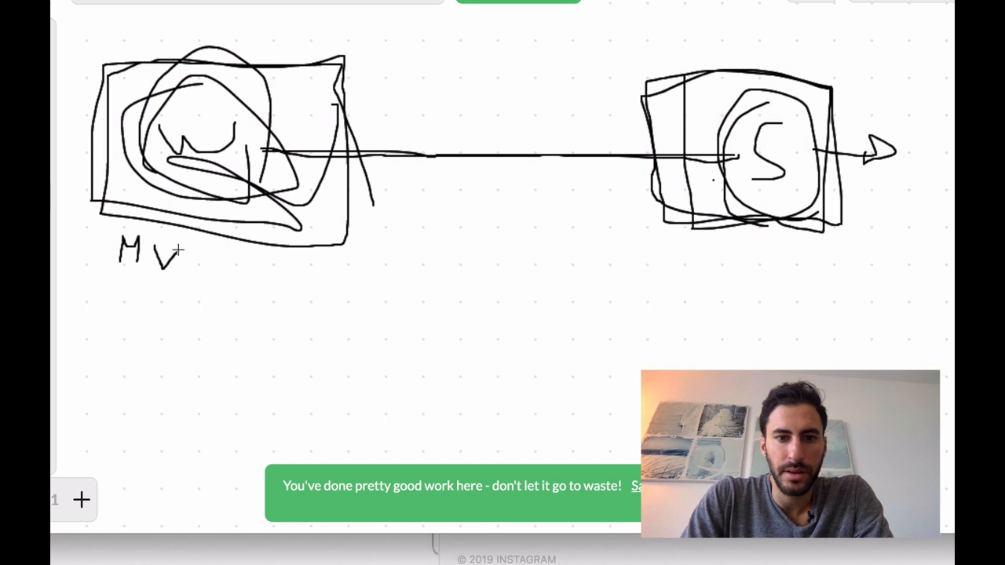
drag(188, 252, 200, 279)
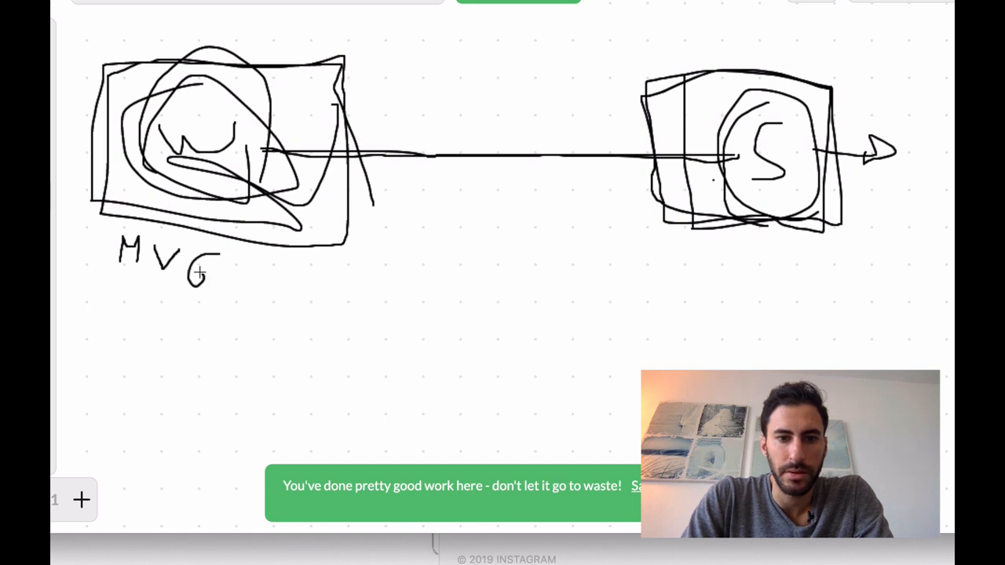
drag(201, 271, 122, 286)
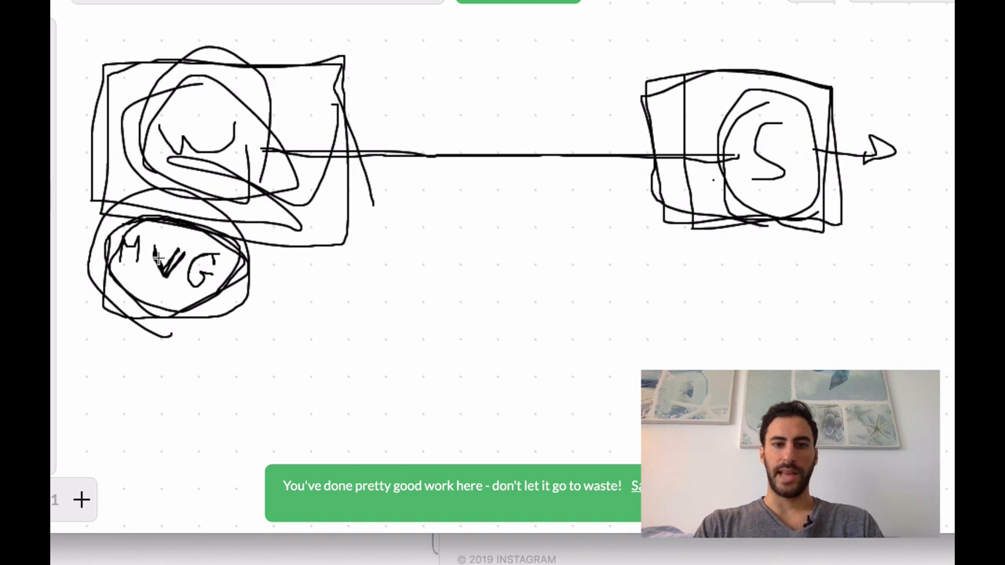
Scribble over the V in MVG to darken it.
drag(149, 251, 169, 267)
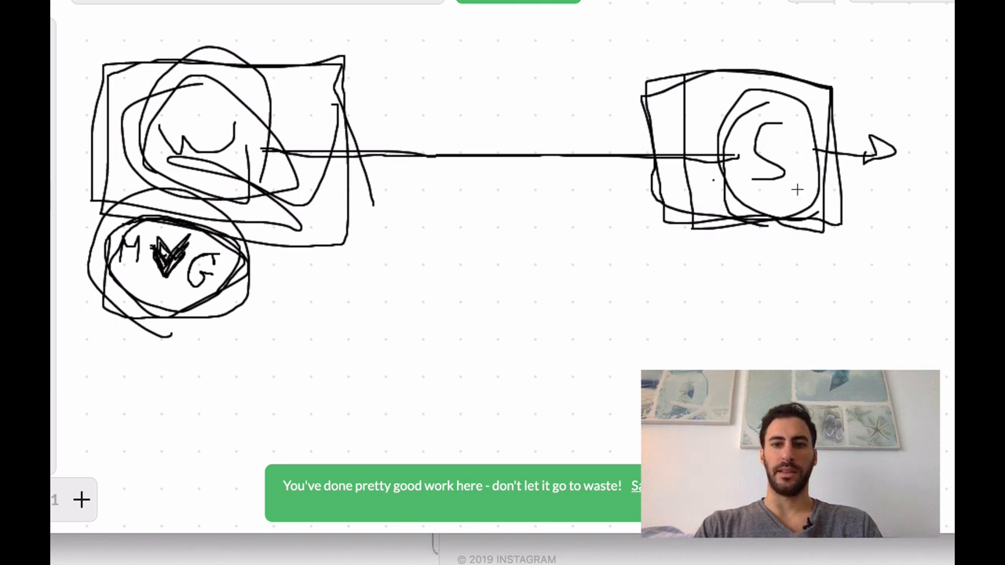
mouse_move(819, 218)
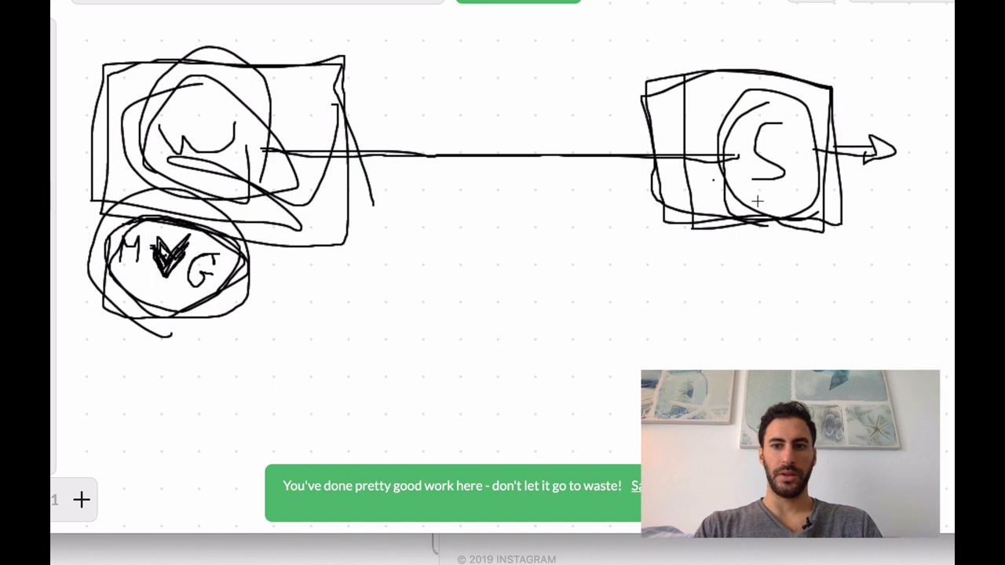
mouse_move(720, 266)
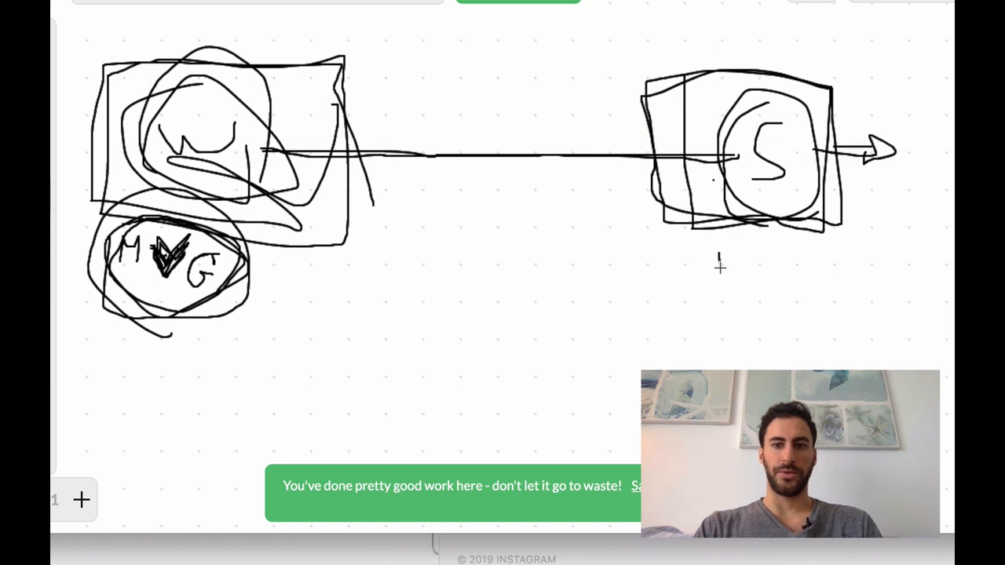
Write a small P below the boxed S and circle it.
text(P)
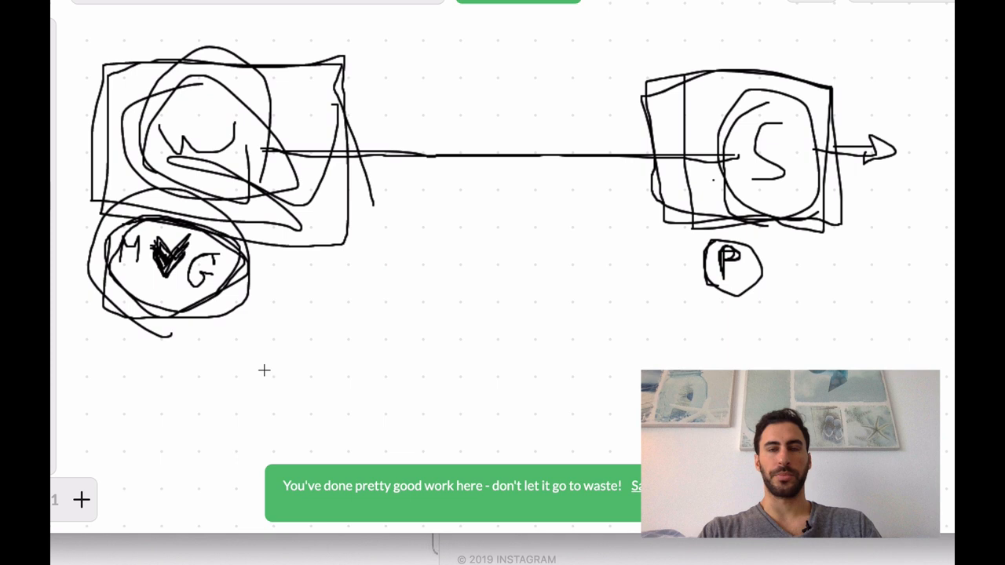
mouse_move(248, 326)
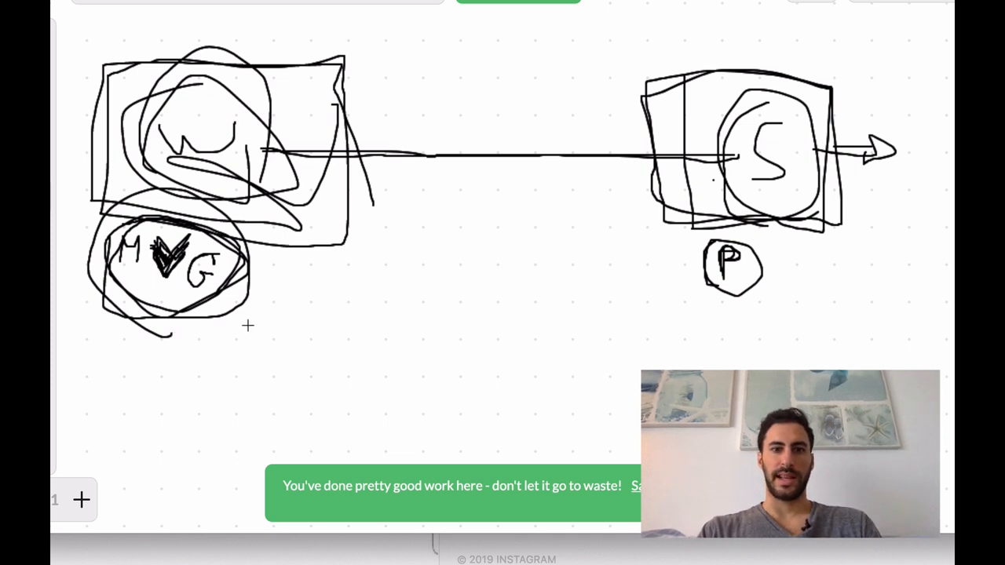
Draw a horizontal divider under circled MVG and start writing ME below it.
drag(114, 334, 546, 318)
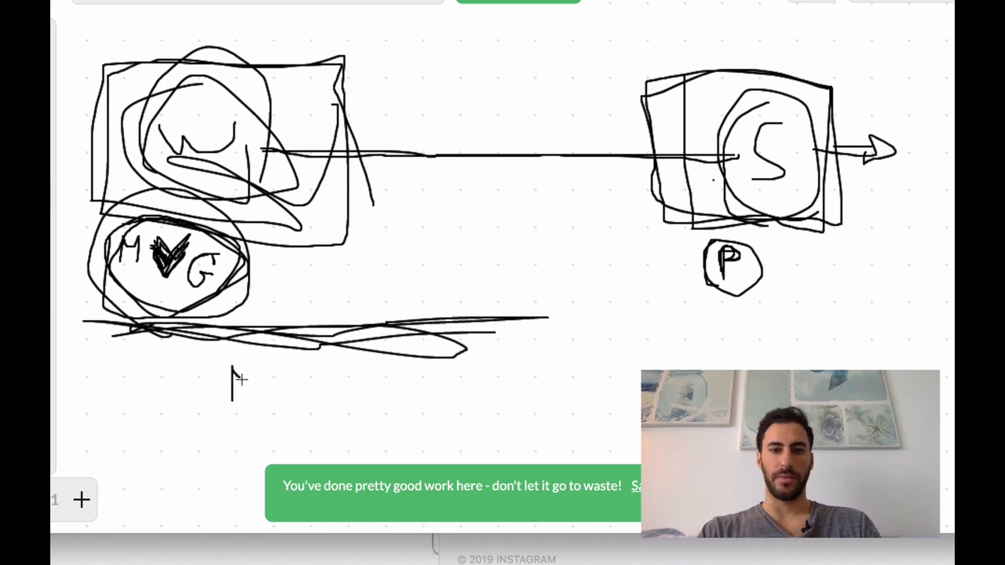
drag(232, 384, 361, 401)
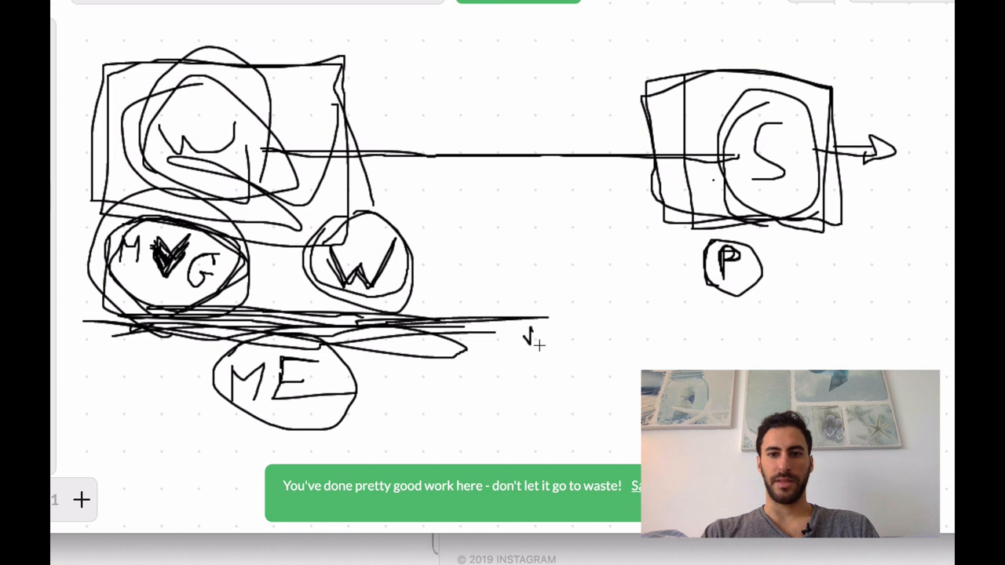
Extend the divider rightward and draw a small circled W between MVG and W.
drag(534, 330, 640, 314)
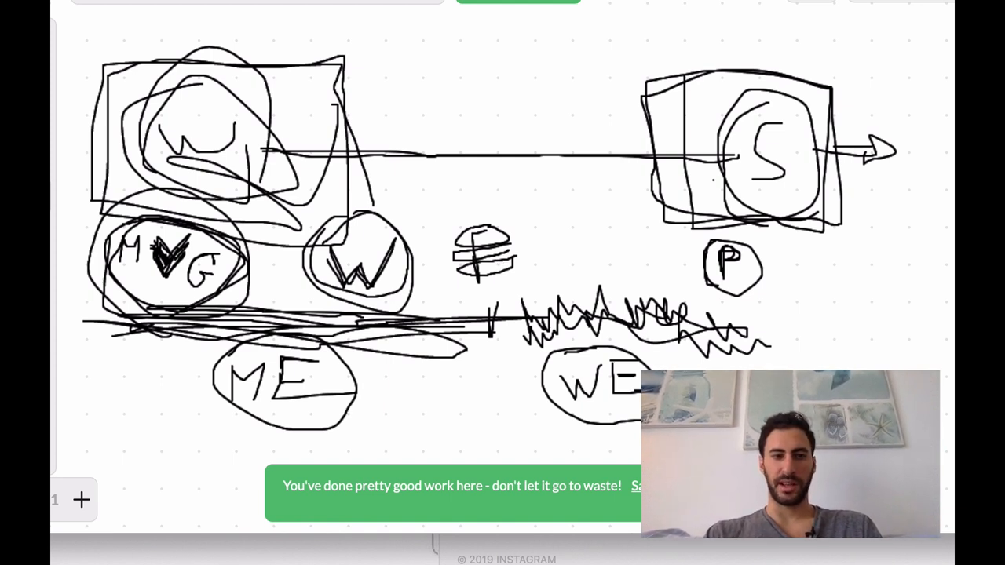
mouse_move(264, 306)
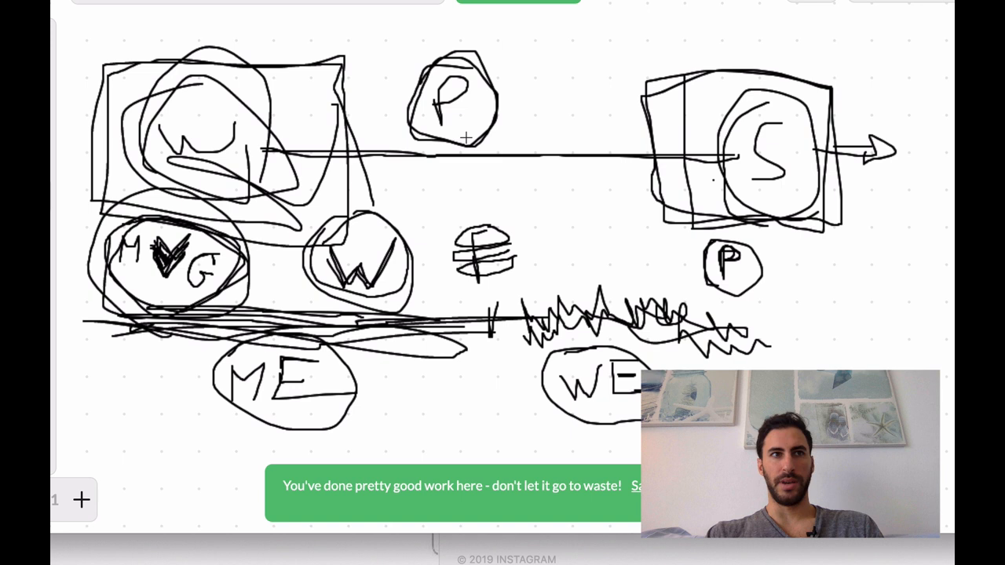
mouse_move(471, 144)
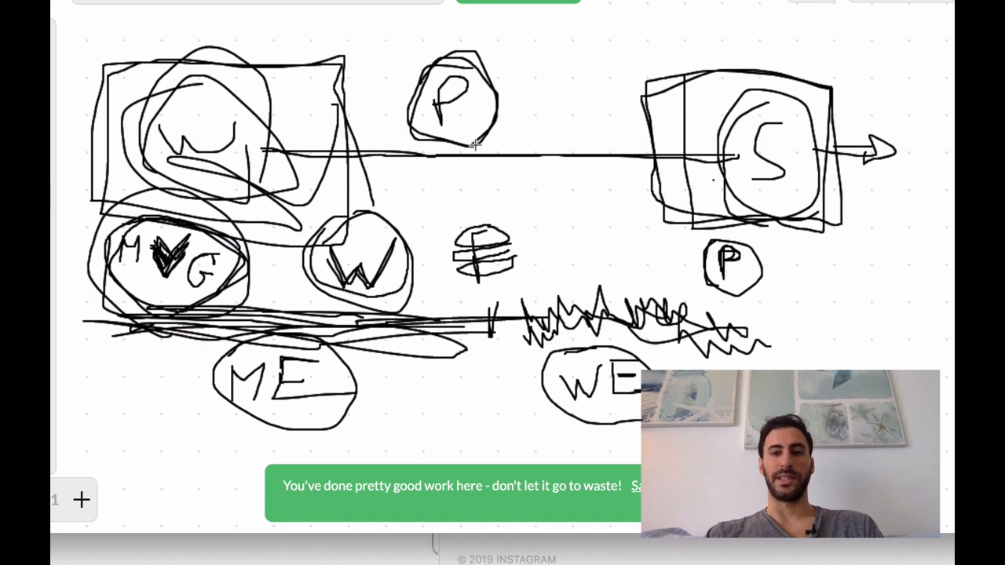
mouse_move(233, 286)
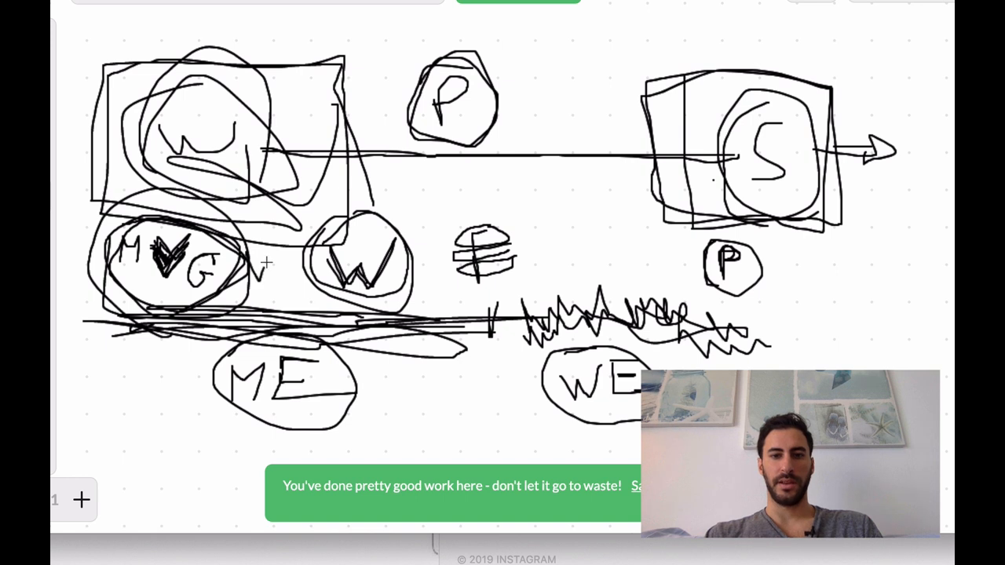
drag(259, 271, 282, 271)
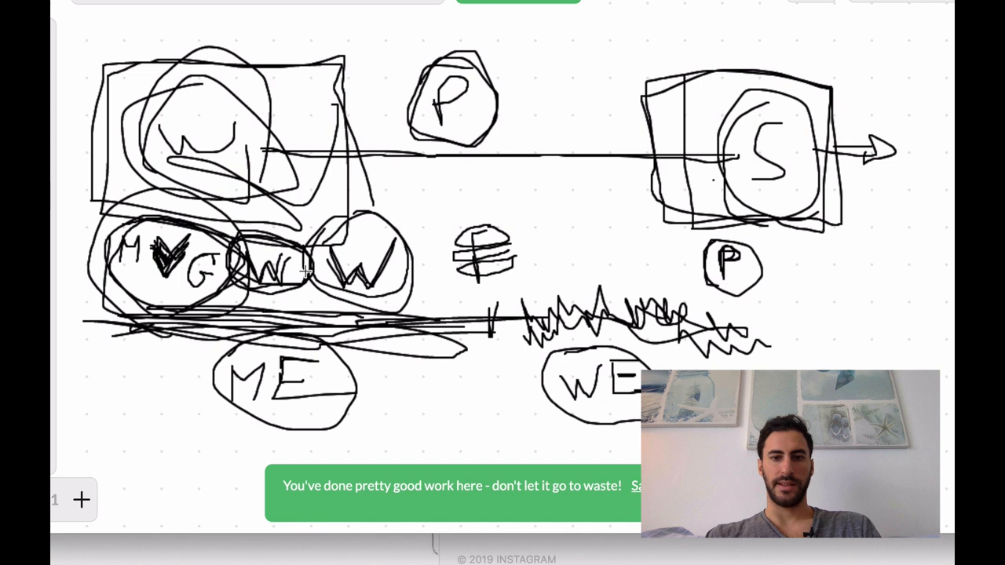
drag(307, 271, 408, 248)
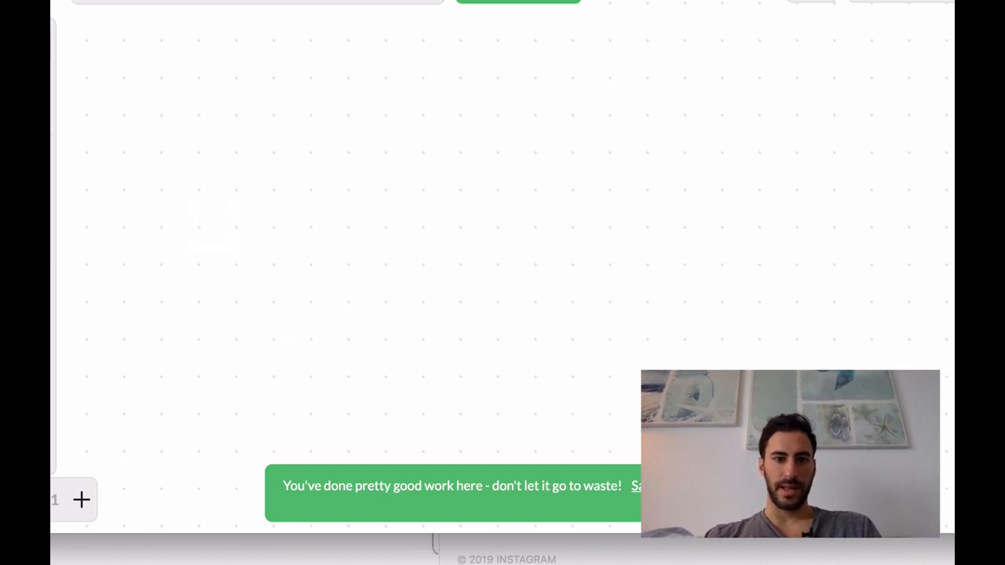
mouse_move(177, 133)
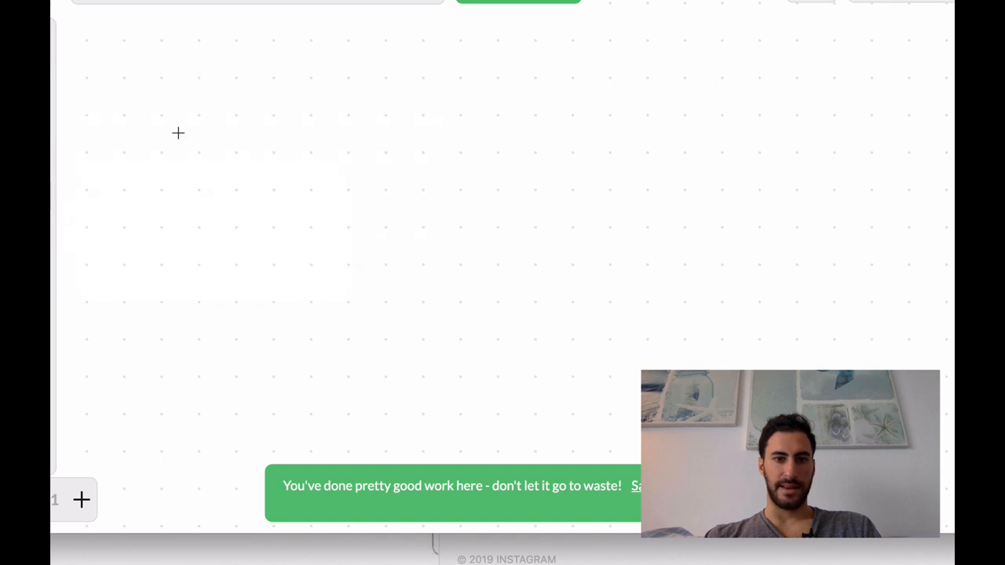
mouse_move(216, 211)
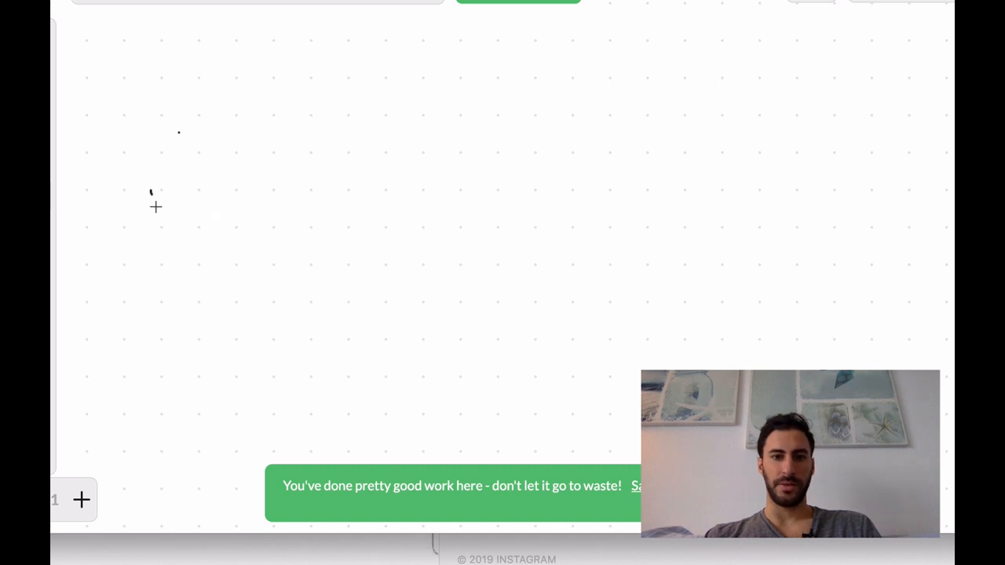
Draw a circled M at left and a circled, underlined N at right.
drag(129, 168, 192, 220)
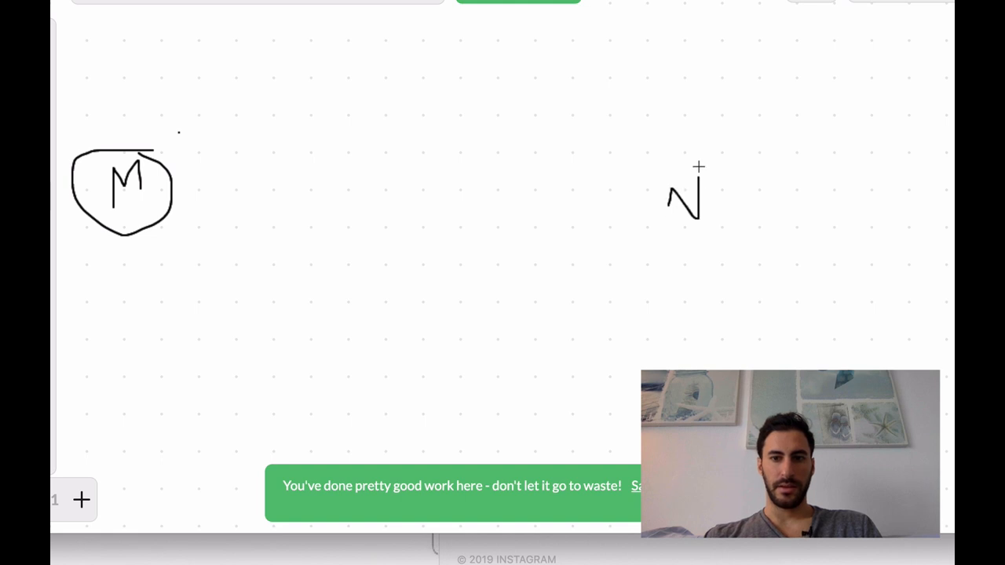
drag(703, 165, 731, 244)
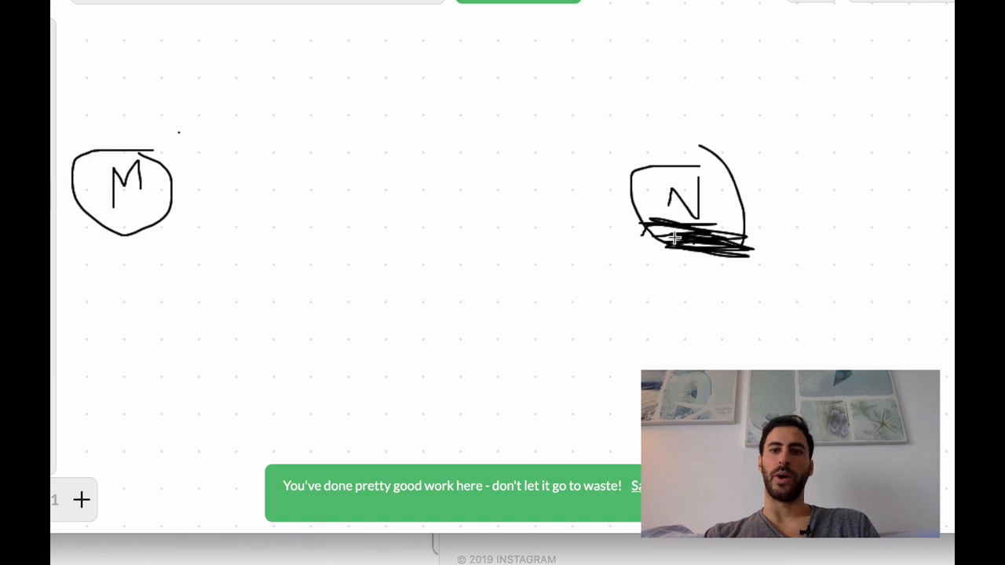
mouse_move(687, 154)
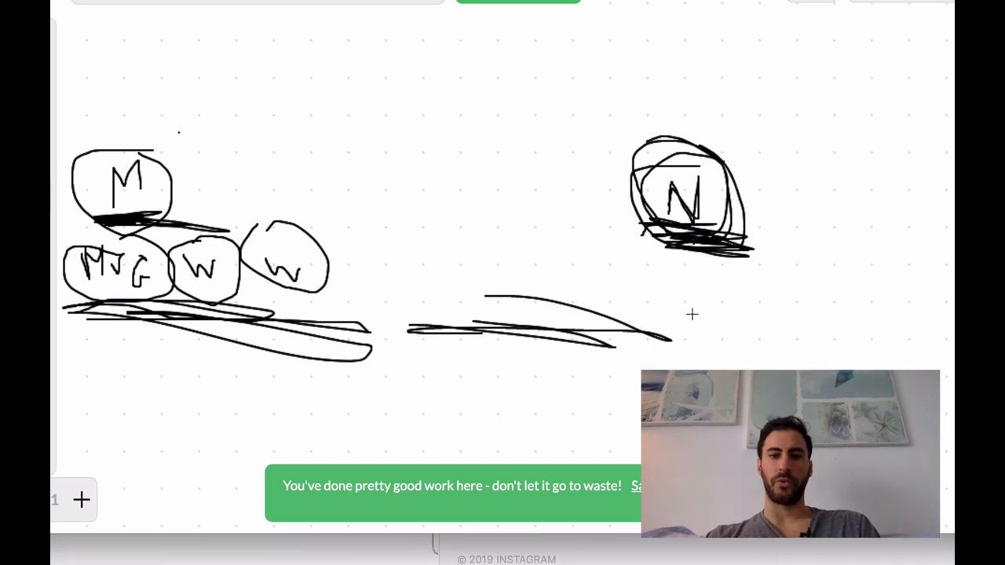
Add a circled W under the N and retrace the central E.
drag(703, 282, 734, 346)
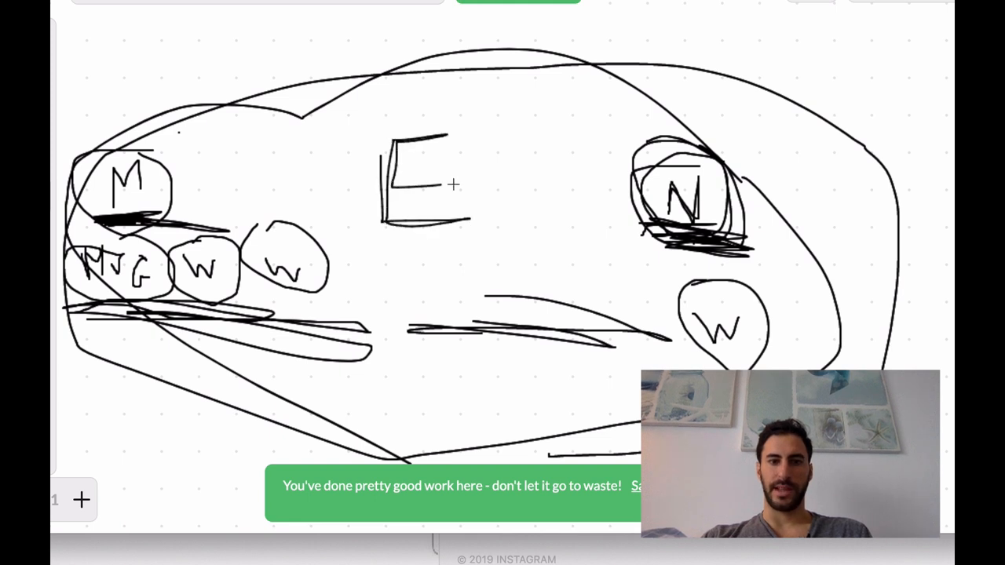
drag(393, 138, 393, 228)
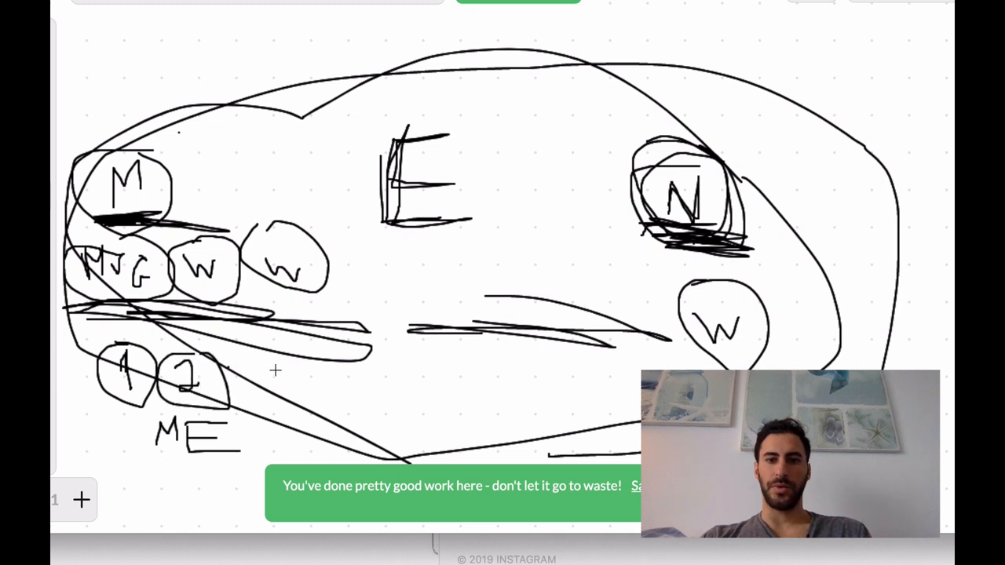
Draw a circled 3 beside the 2, a line right from W, and a circled G-8.
drag(267, 373, 314, 428)
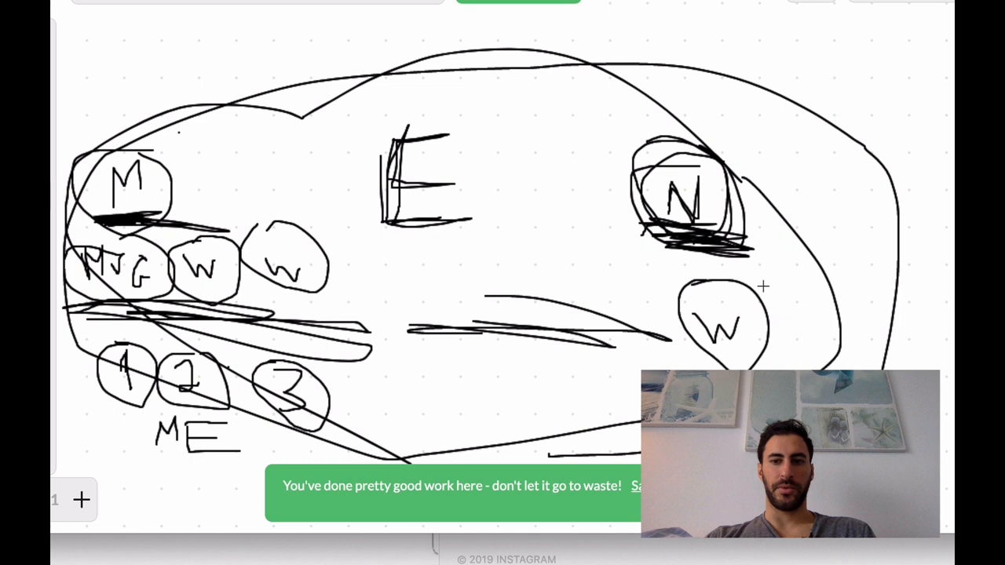
drag(766, 286, 955, 292)
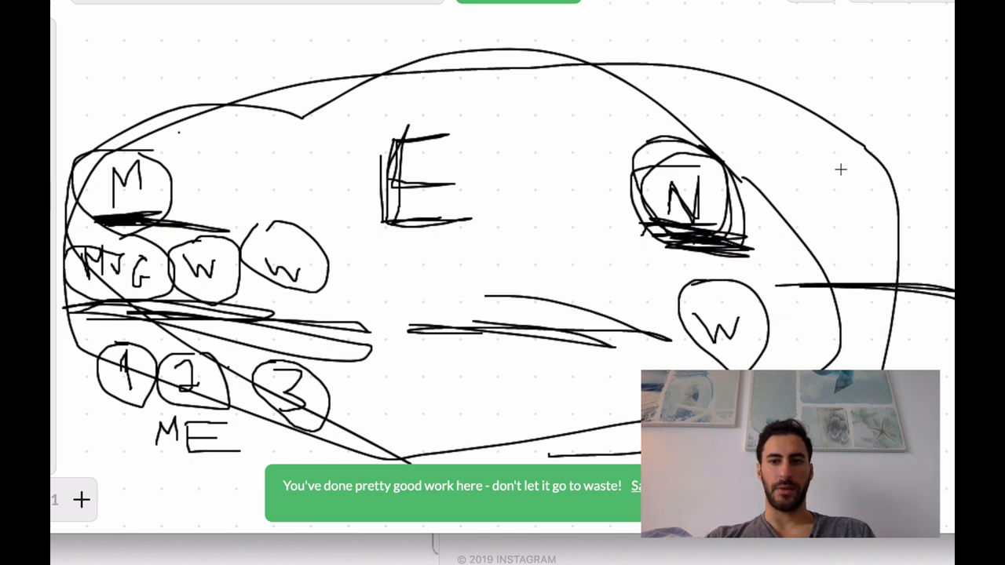
drag(833, 169, 816, 208)
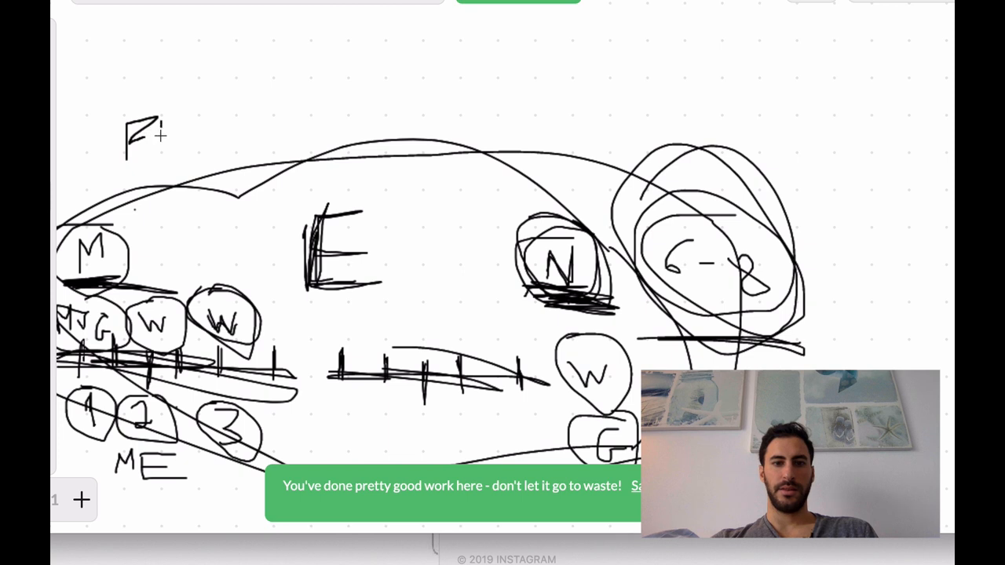
Write capital letters across the top left and scribble loops over them.
drag(157, 122, 235, 129)
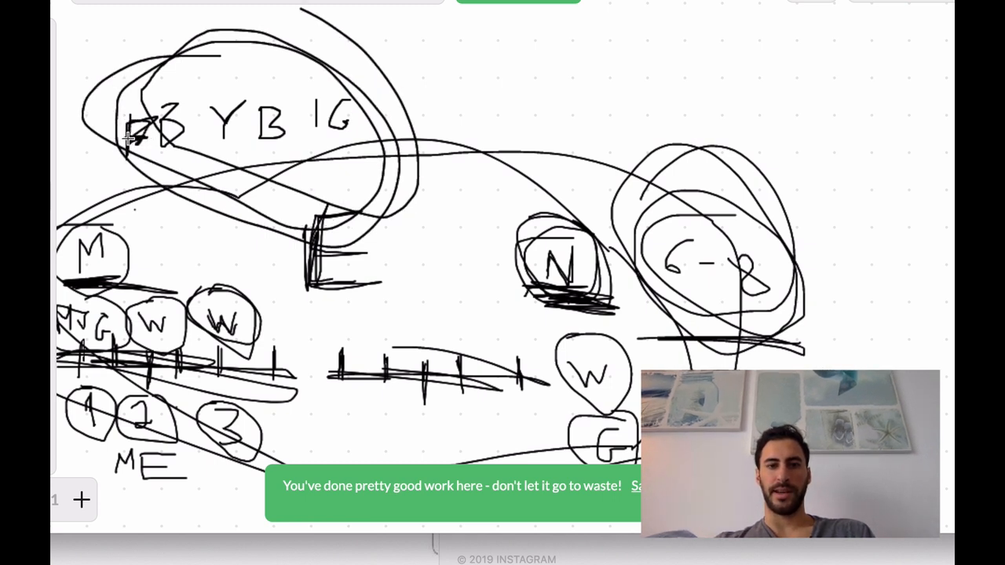
drag(137, 133, 176, 118)
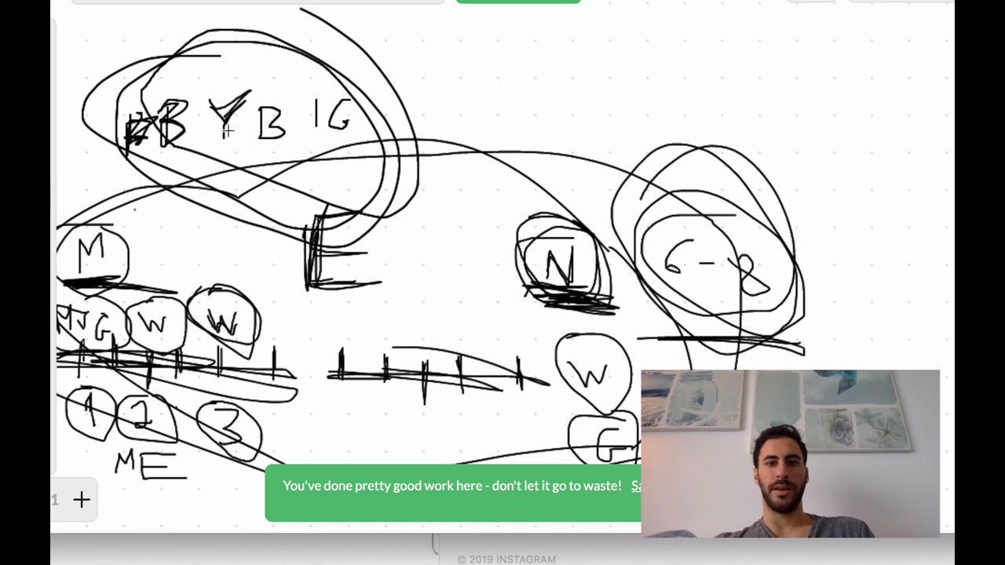
drag(251, 102, 256, 146)
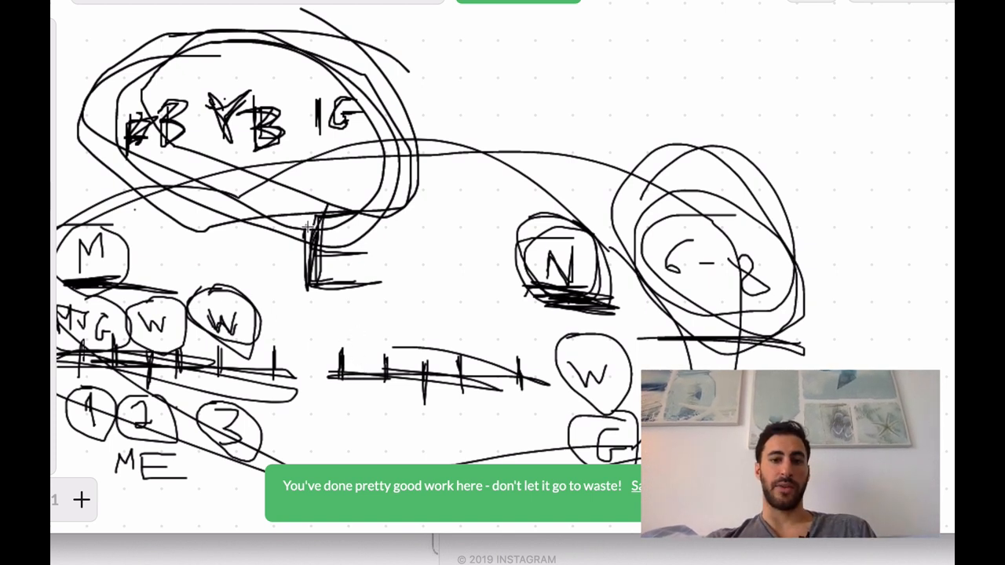
mouse_move(322, 208)
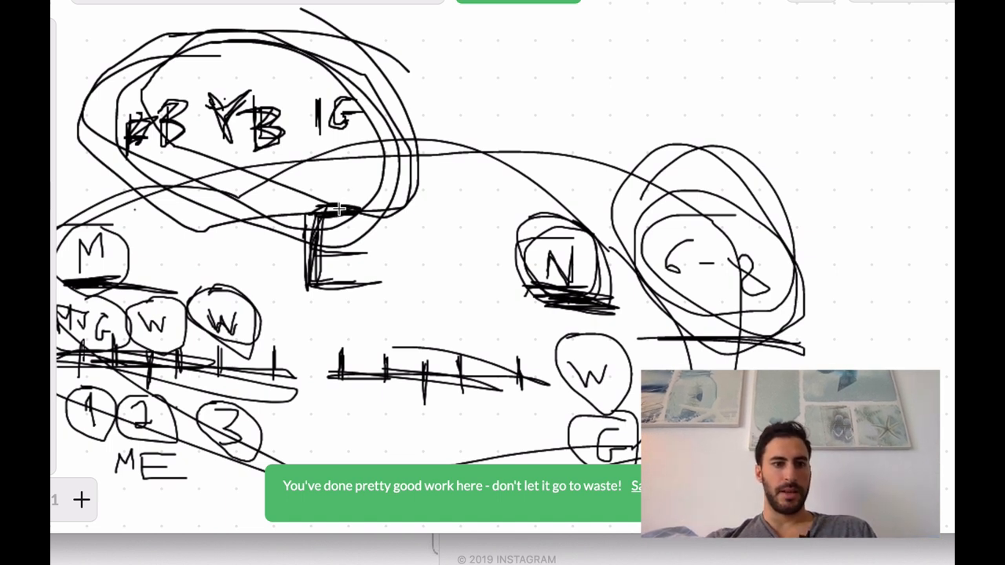
mouse_move(376, 253)
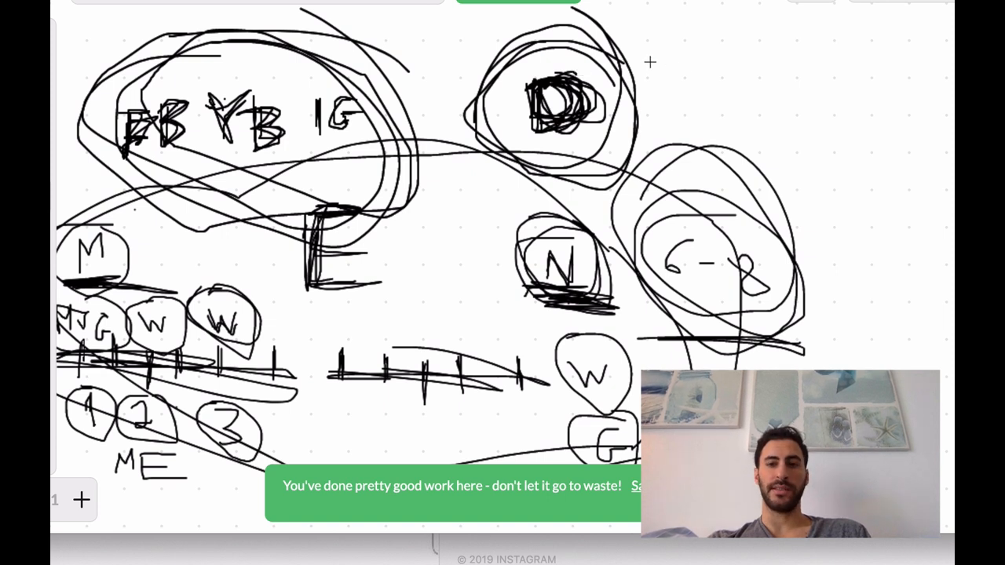
mouse_move(666, 70)
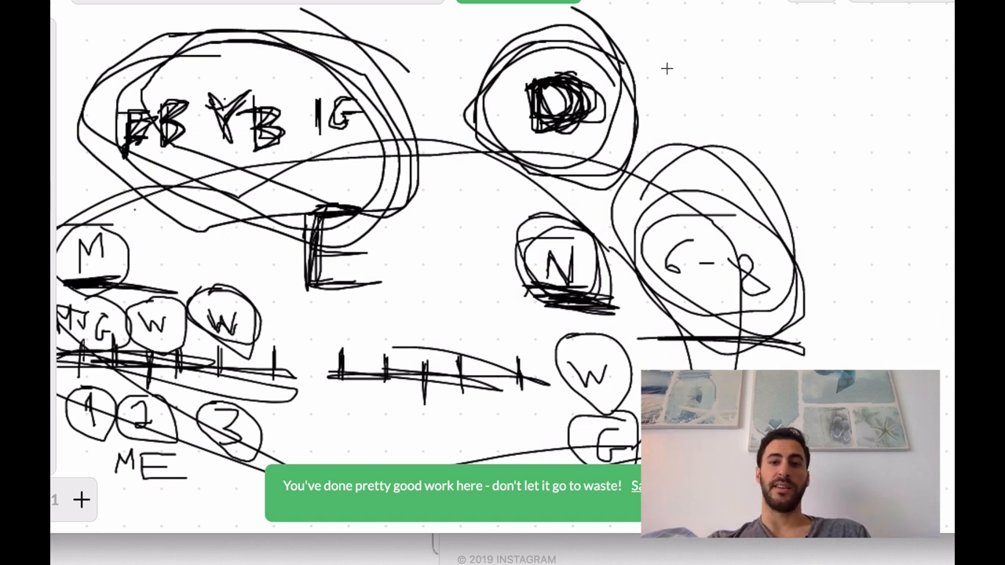
mouse_move(653, 71)
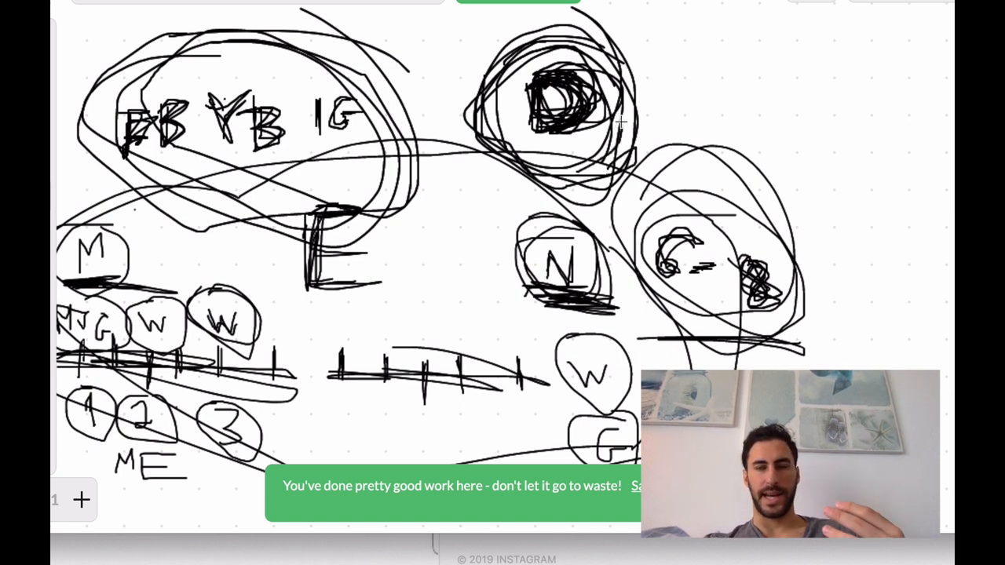
mouse_move(636, 91)
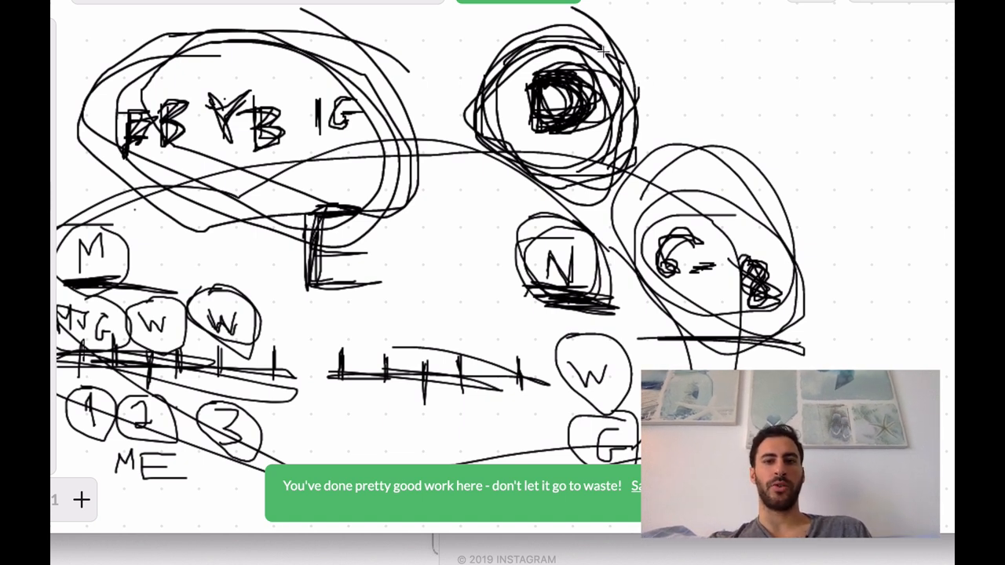
mouse_move(585, 16)
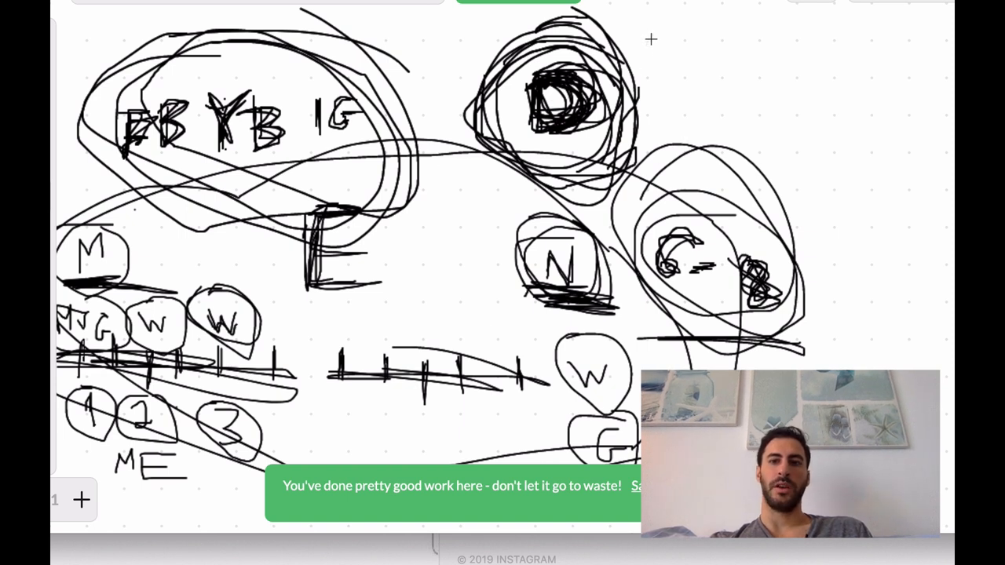
Type the notes 'diamond cutter' and 'karmic manamgnet' beneath the DIAMON label.
text(DAMON)
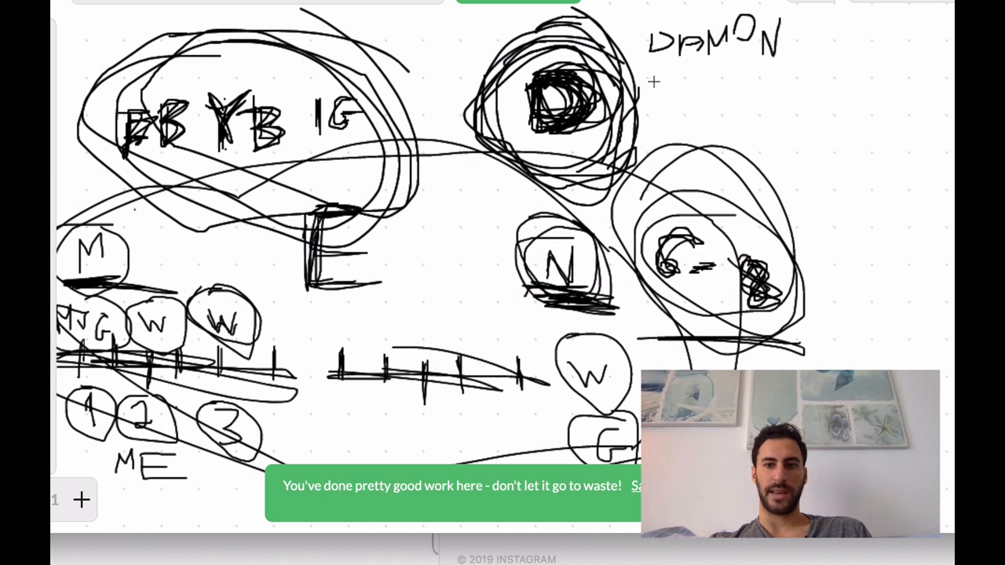
text(diamon cutter)
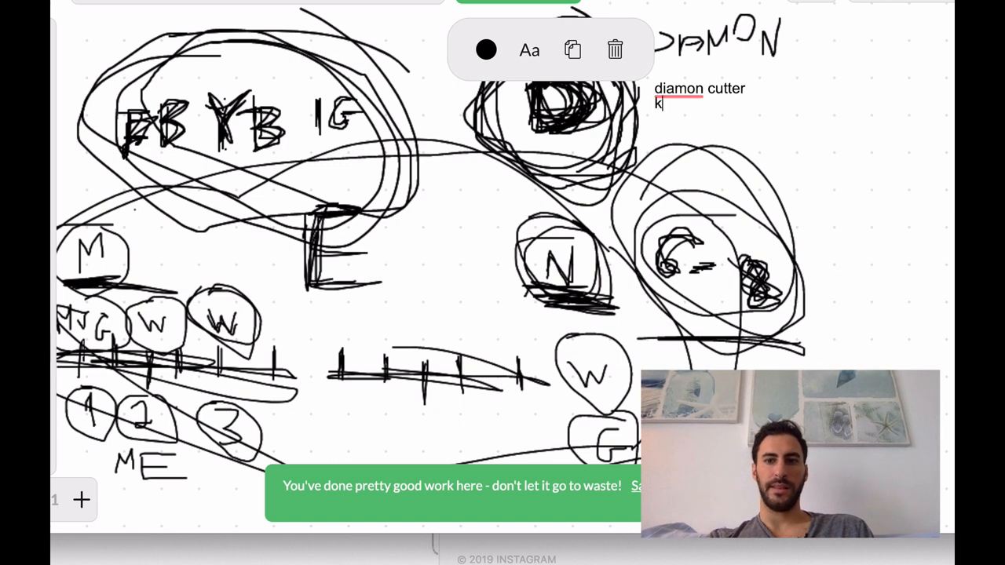
text(armic manamgnet)
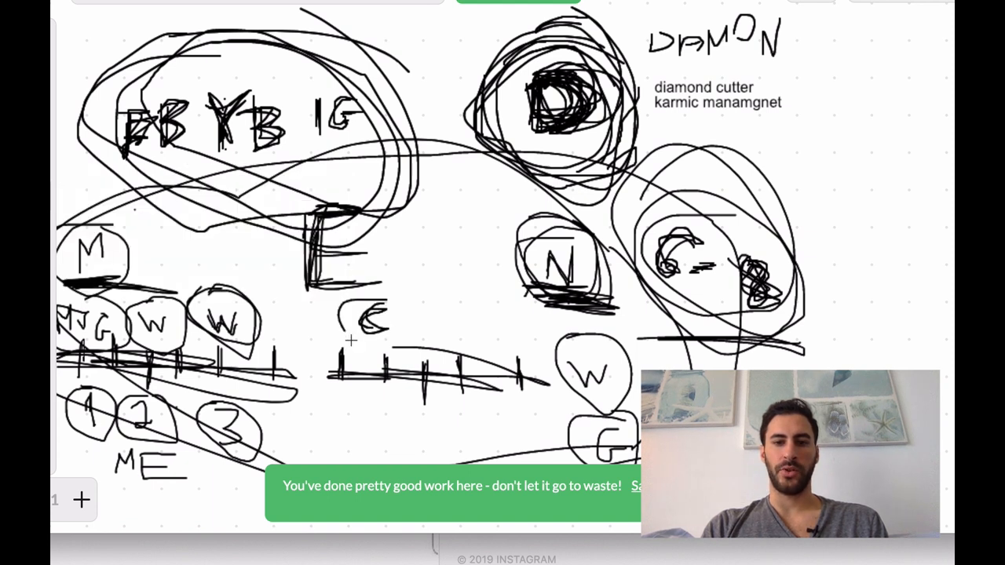
Draw a circle around the C below the E.
drag(338, 326, 384, 306)
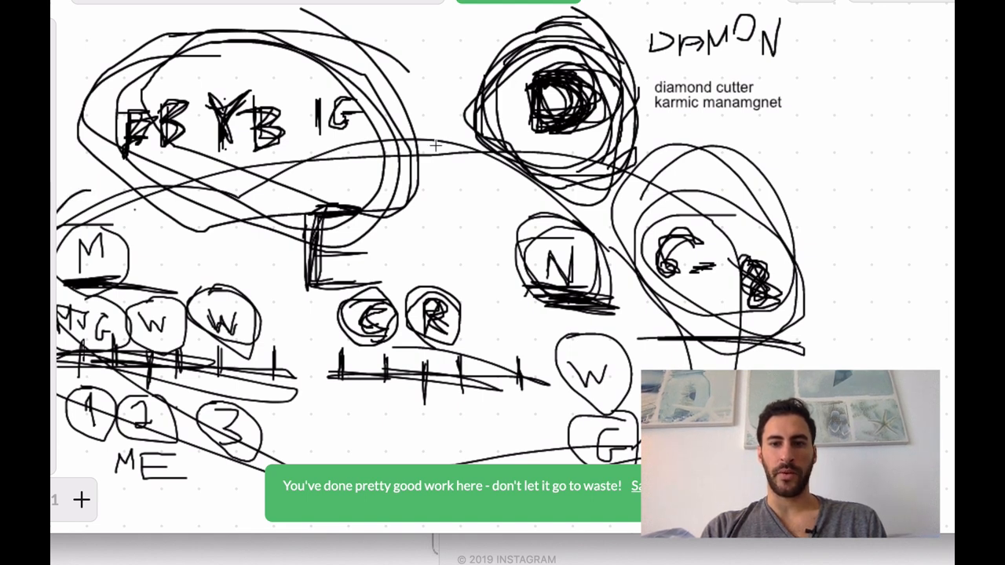
mouse_move(585, 151)
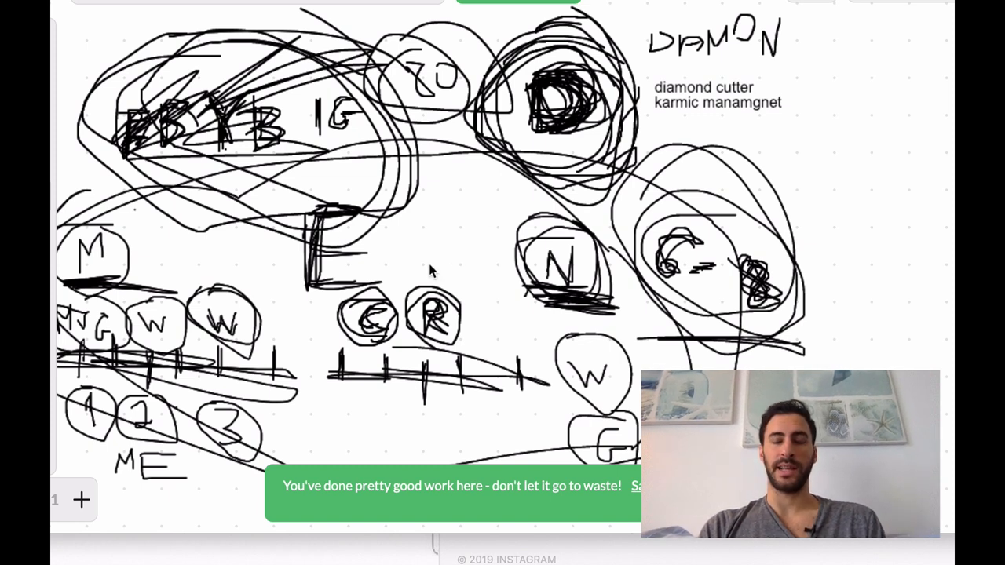
mouse_move(498, 284)
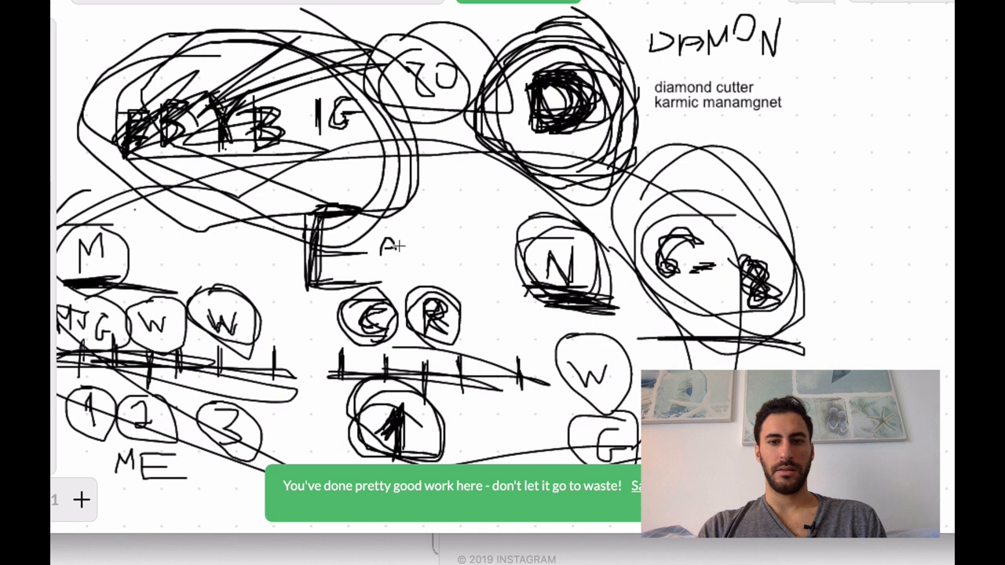
Begin writing the A beside the E.
drag(409, 247, 471, 247)
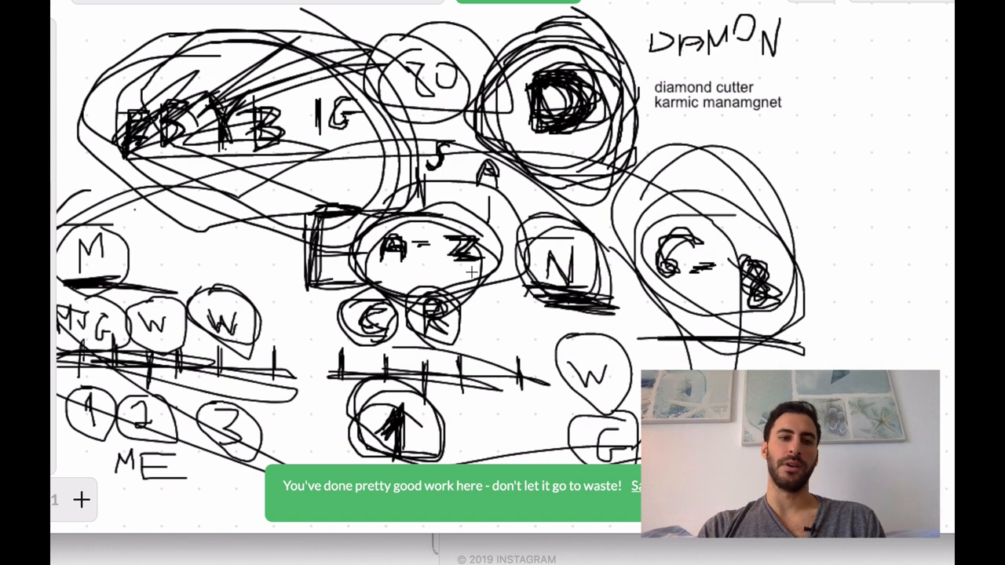
mouse_move(669, 250)
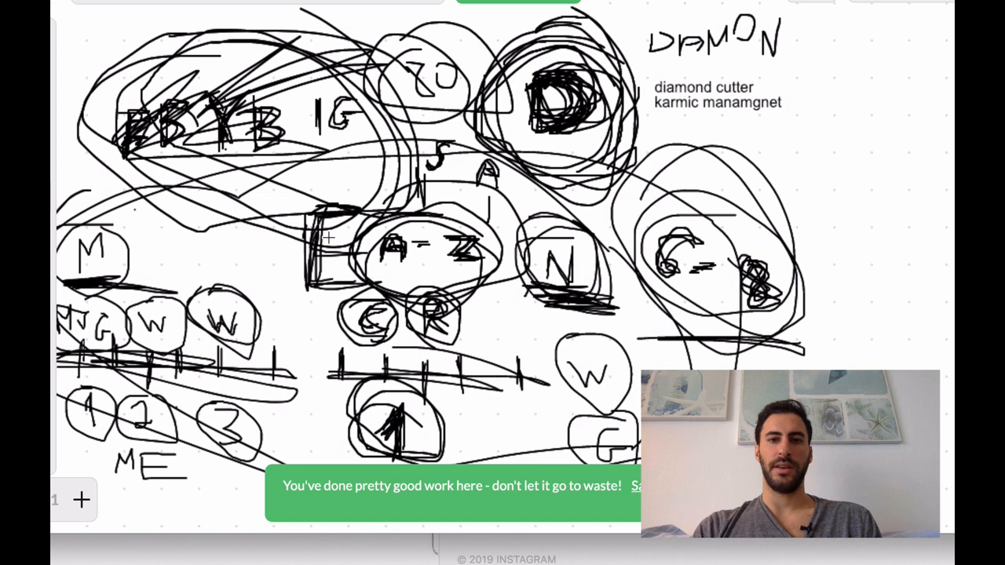
mouse_move(360, 260)
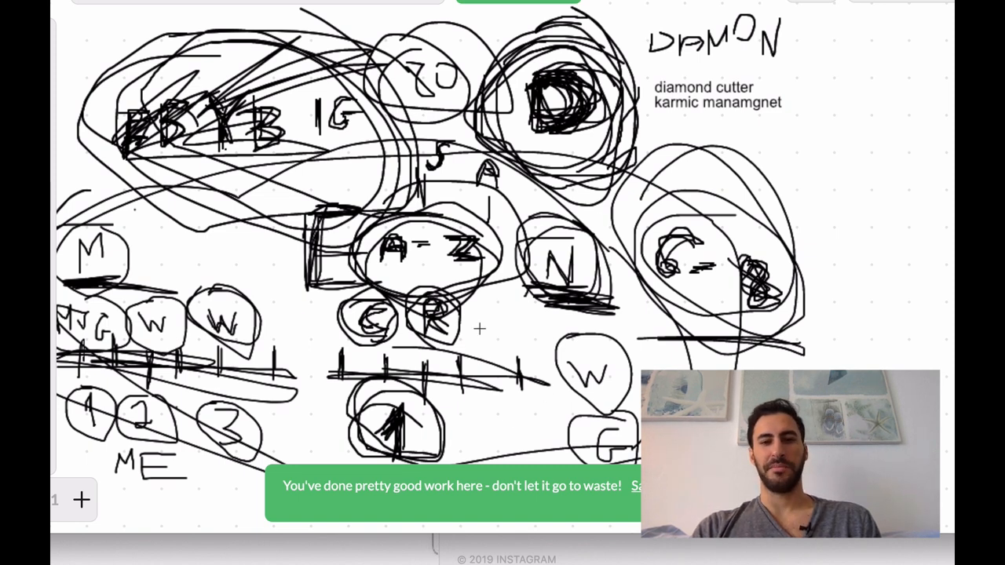
mouse_move(459, 272)
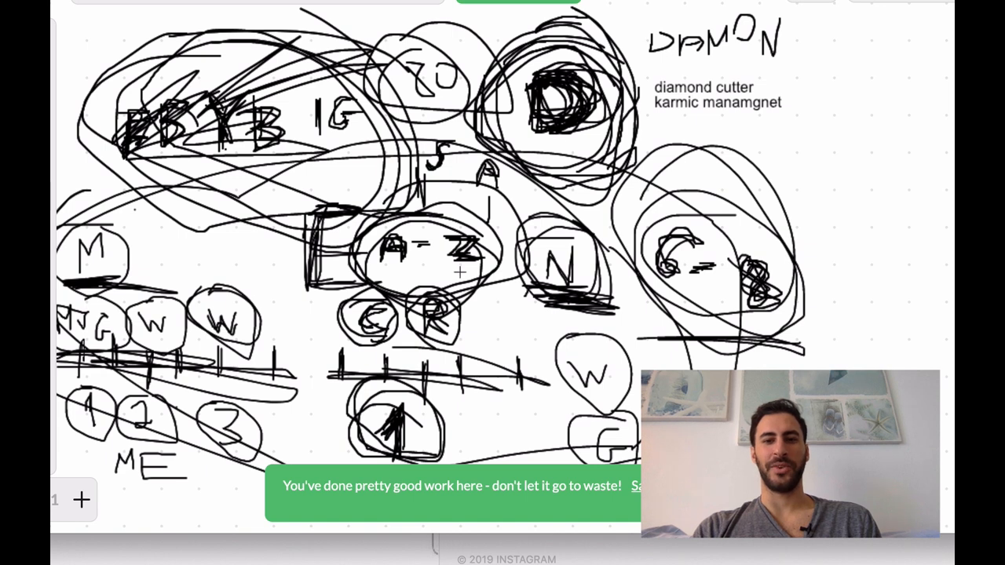